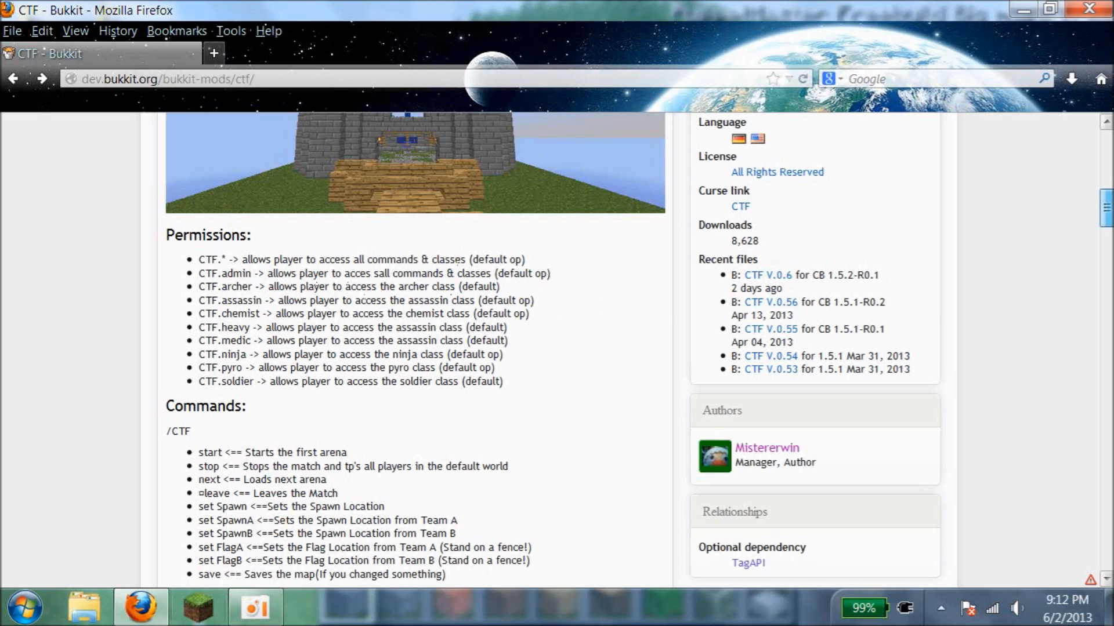
# Download CTF.zip from the CTF V.0.6 release page on the Bukkit site.
pyautogui.scroll(3)
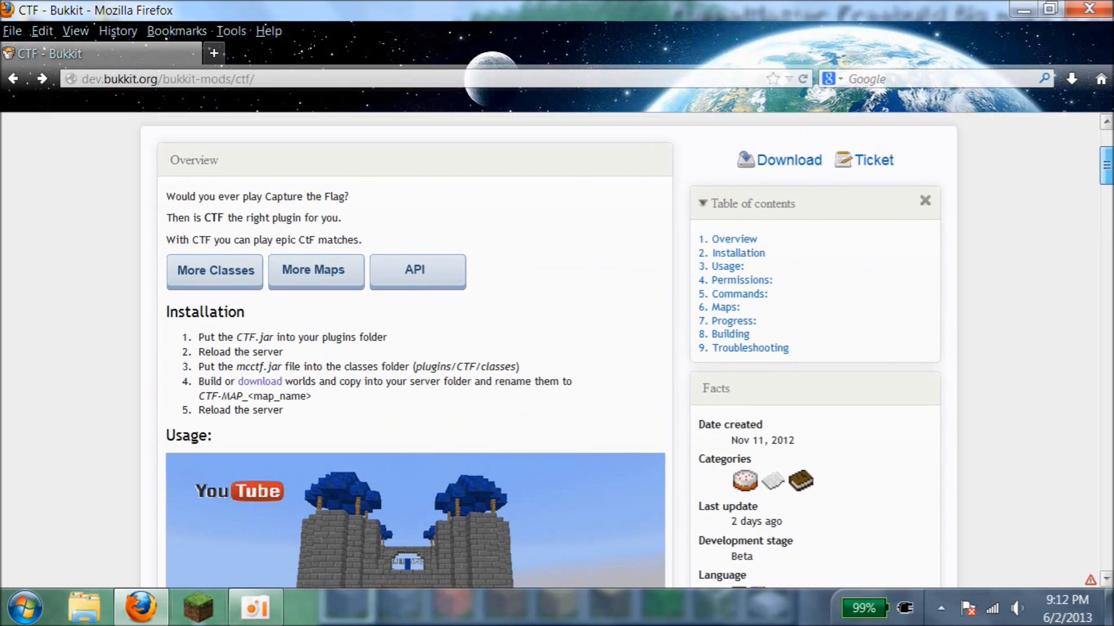
pyautogui.scroll(-3)
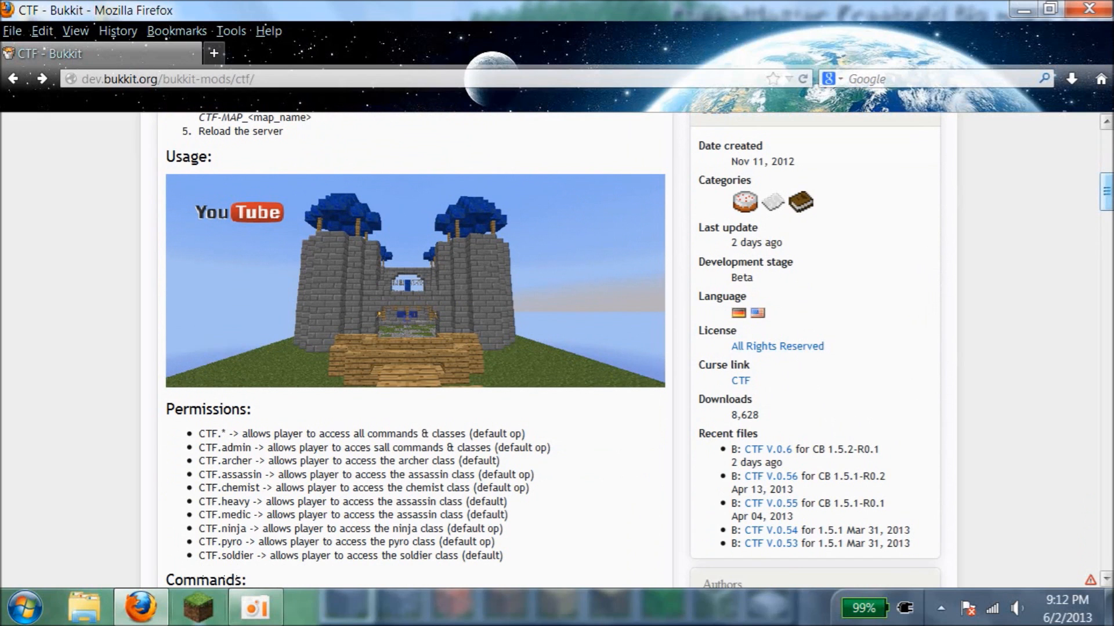
pyautogui.scroll(-3)
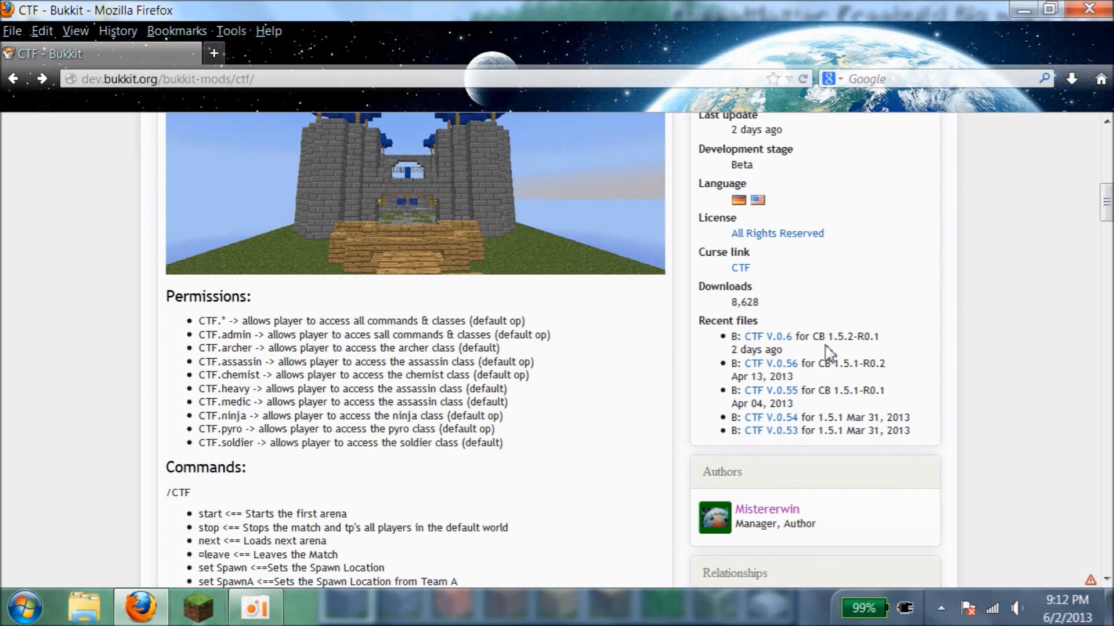
pyautogui.click(767, 336)
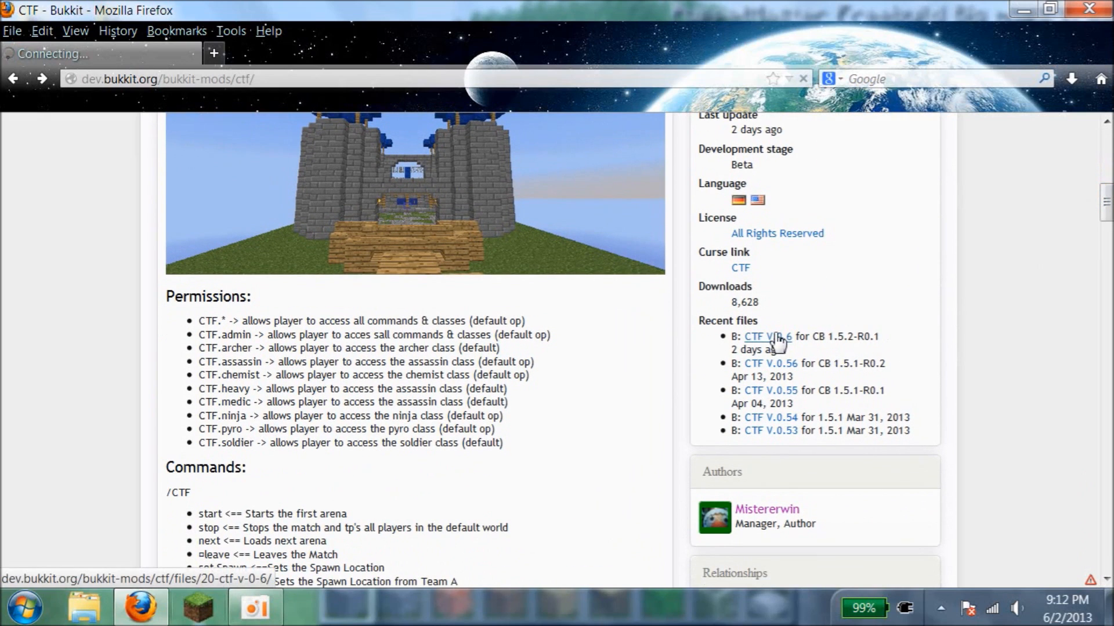
pyautogui.click(760, 336)
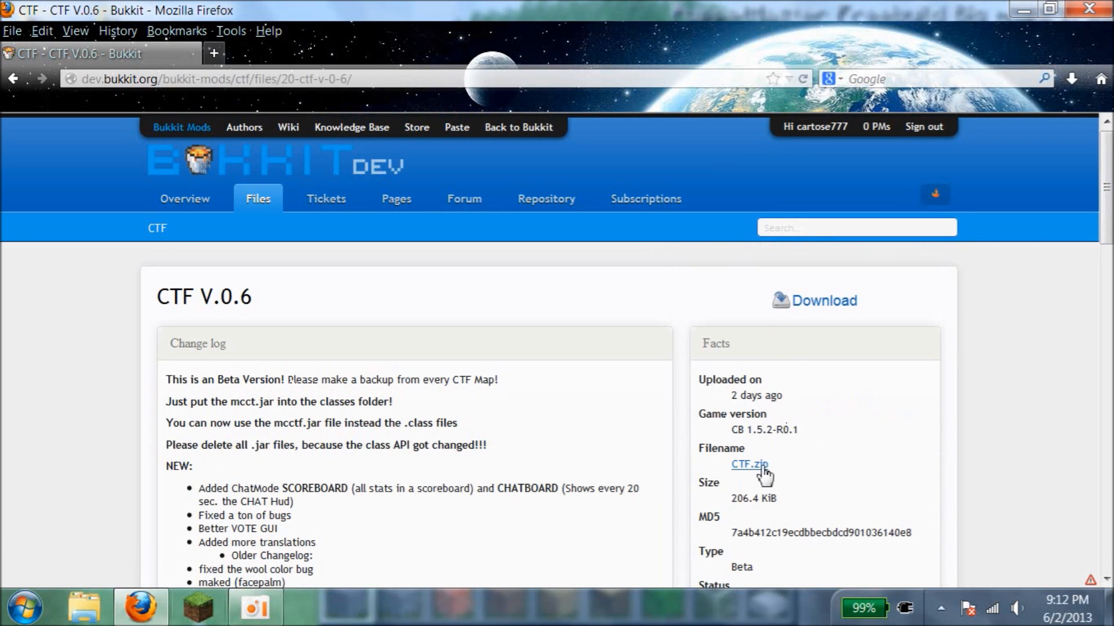
pyautogui.click(749, 465)
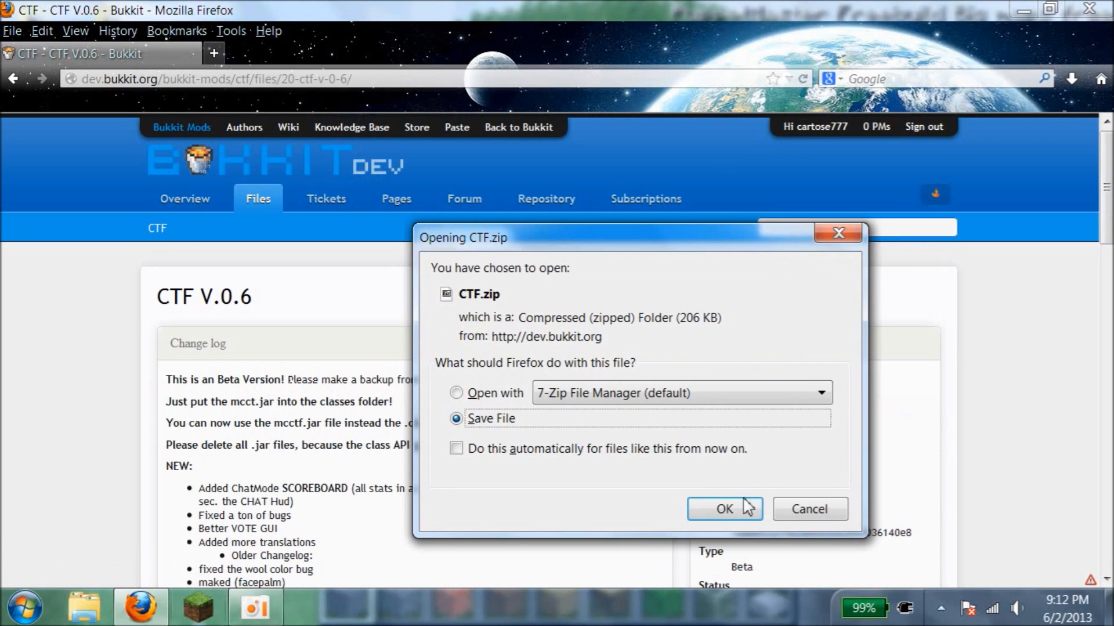
pyautogui.click(723, 510)
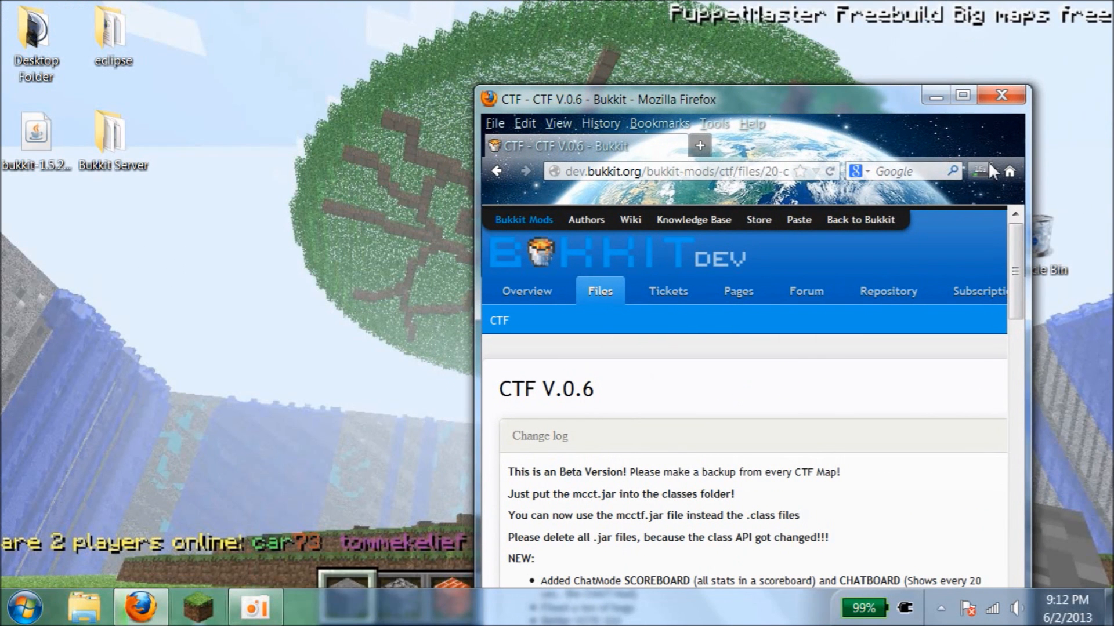
# Extract CTF.zip to the desktop, minimise Firefox, and select the Bukkit Server folder.
pyautogui.click(978, 170)
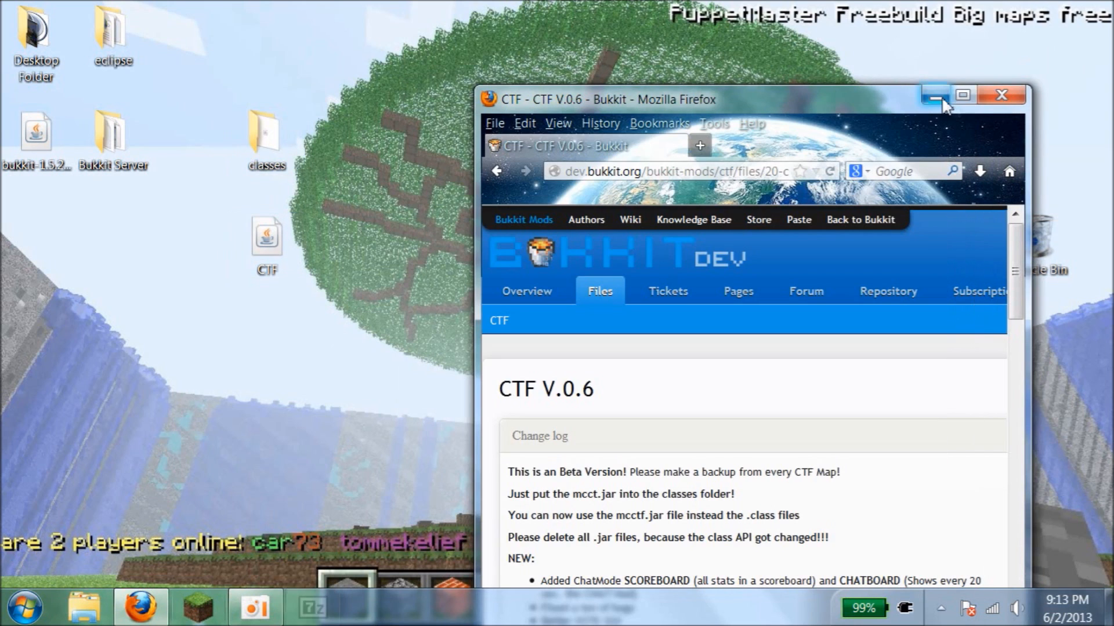
pyautogui.click(934, 94)
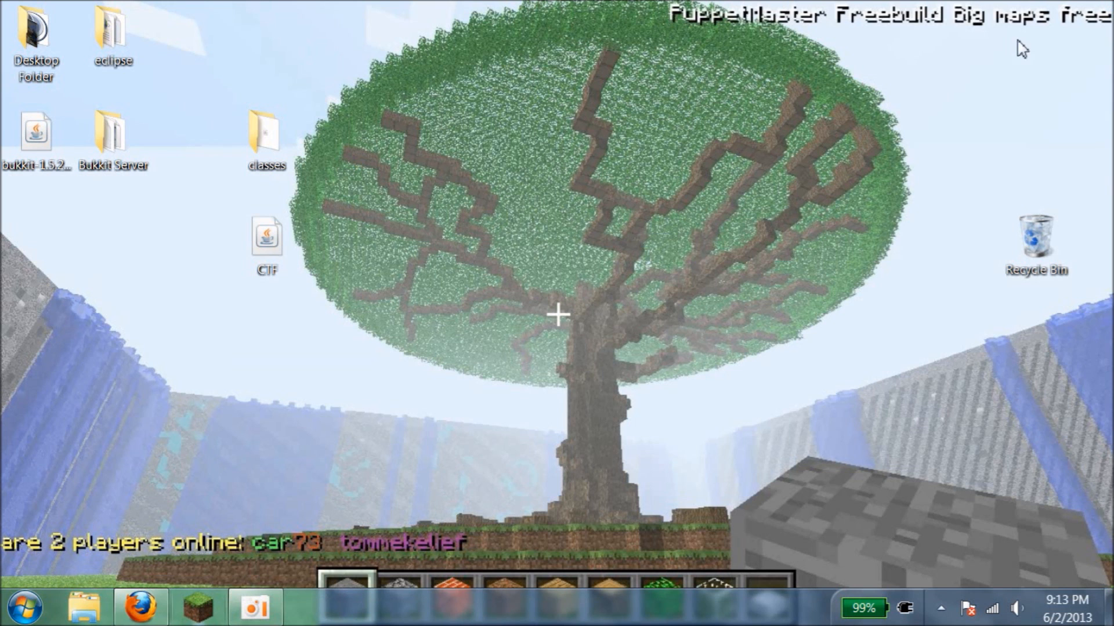
pyautogui.click(113, 135)
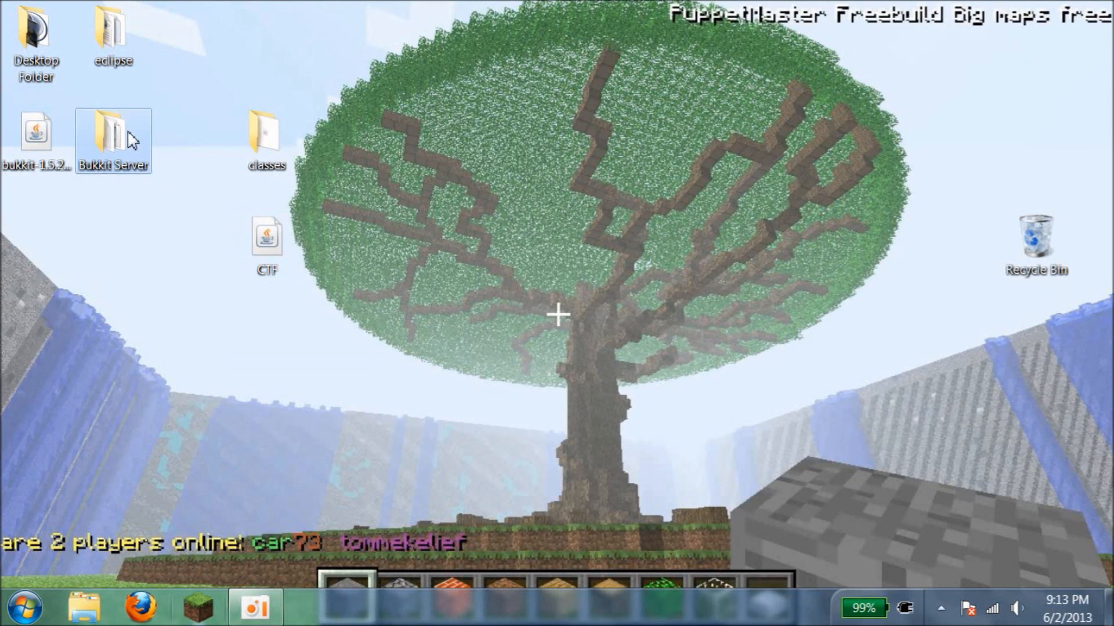
# Drag the CTF plugin file from the desktop into Bukkit Server's plugins folder.
pyautogui.doubleClick(112, 139)
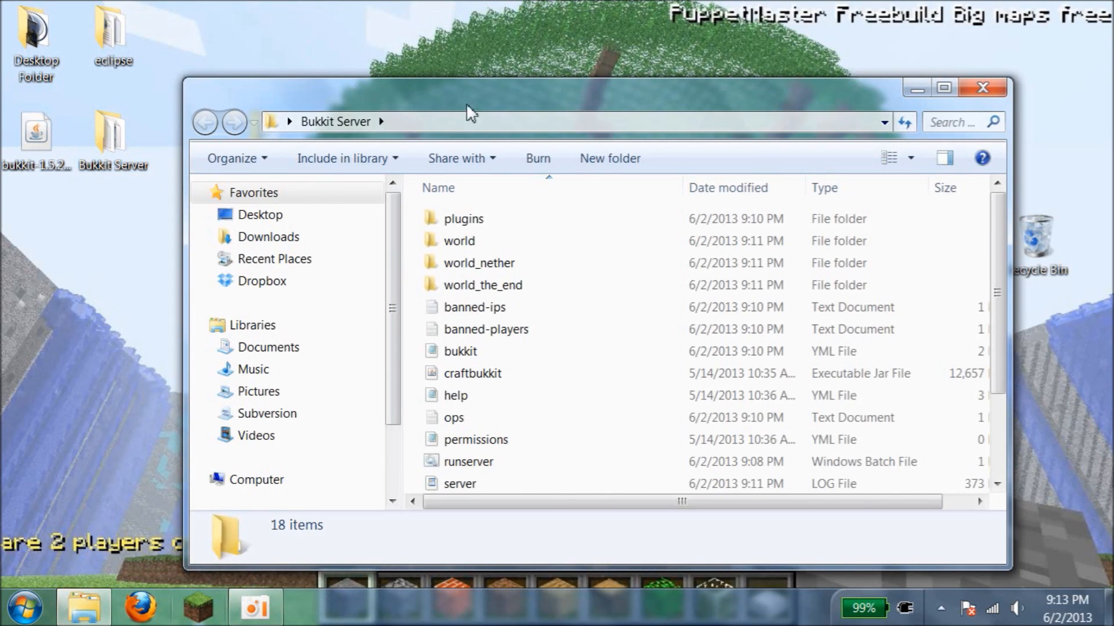
pyautogui.doubleClick(464, 218)
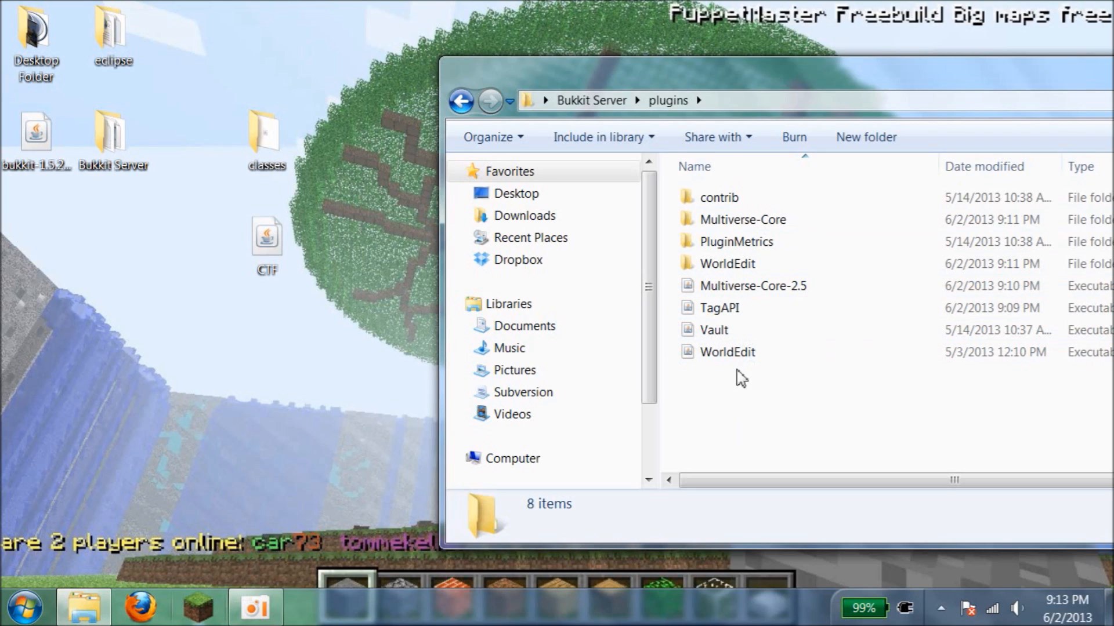
pyautogui.moveTo(596, 313)
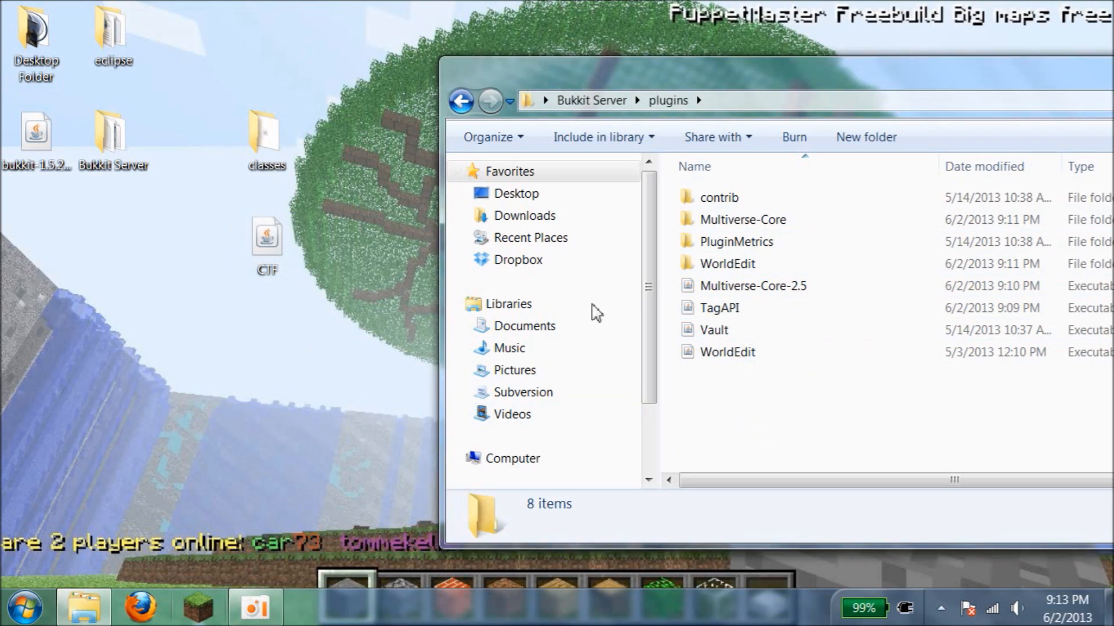
pyautogui.click(710, 374)
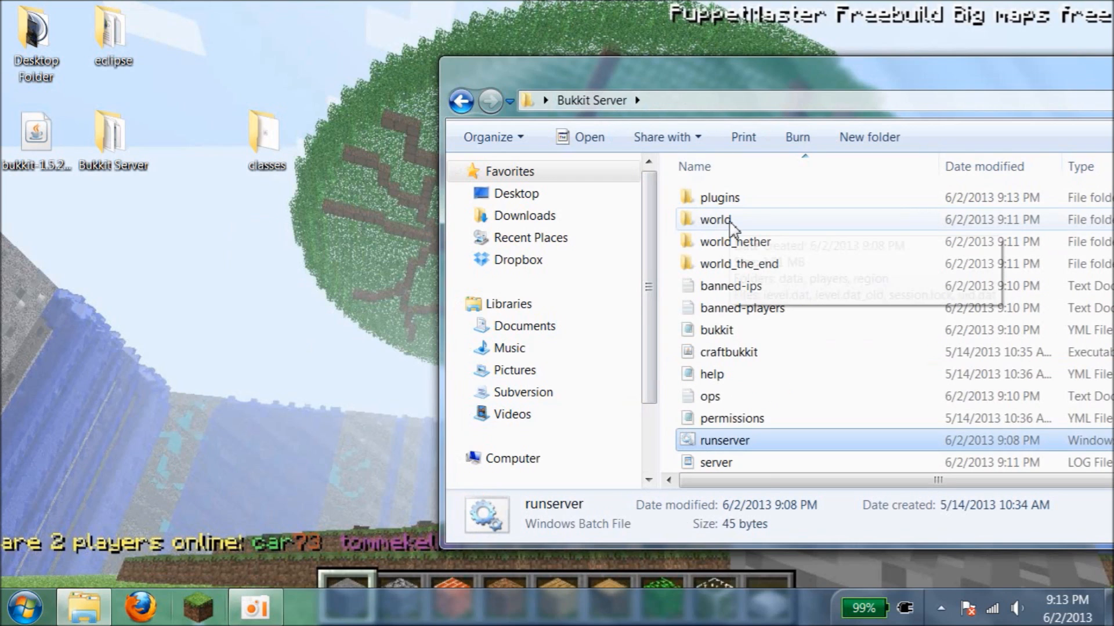
# Launch runserver.bat once so the server loads the new CTF plugin.
pyautogui.doubleClick(725, 441)
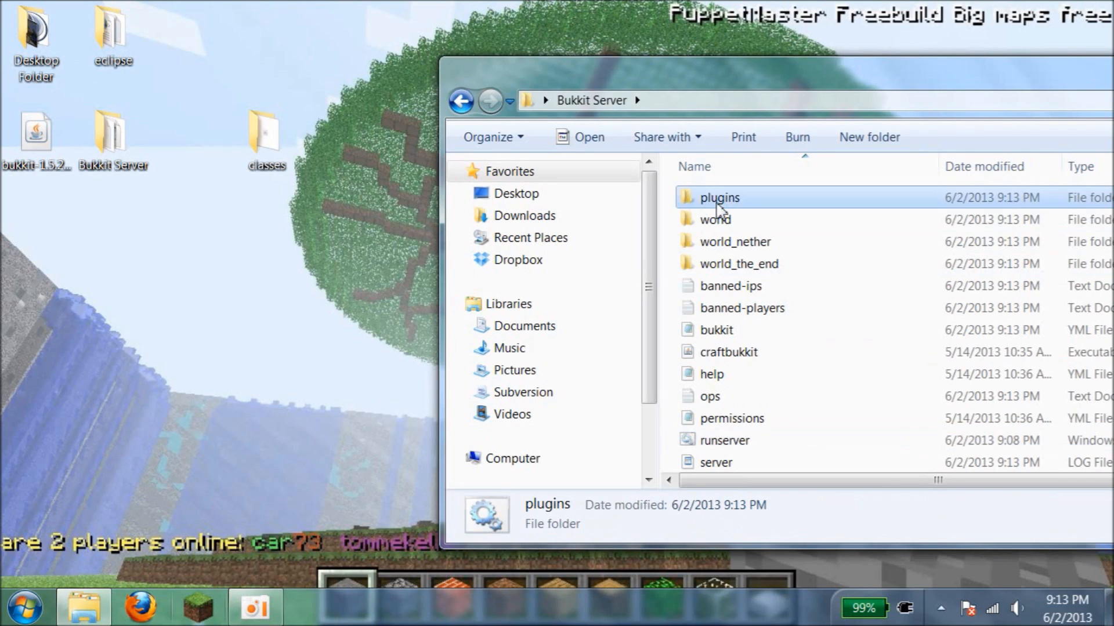
# Swap plugins/CTF's generated classes folder for the downloaded one and confirm it holds mcctf.
pyautogui.doubleClick(719, 197)
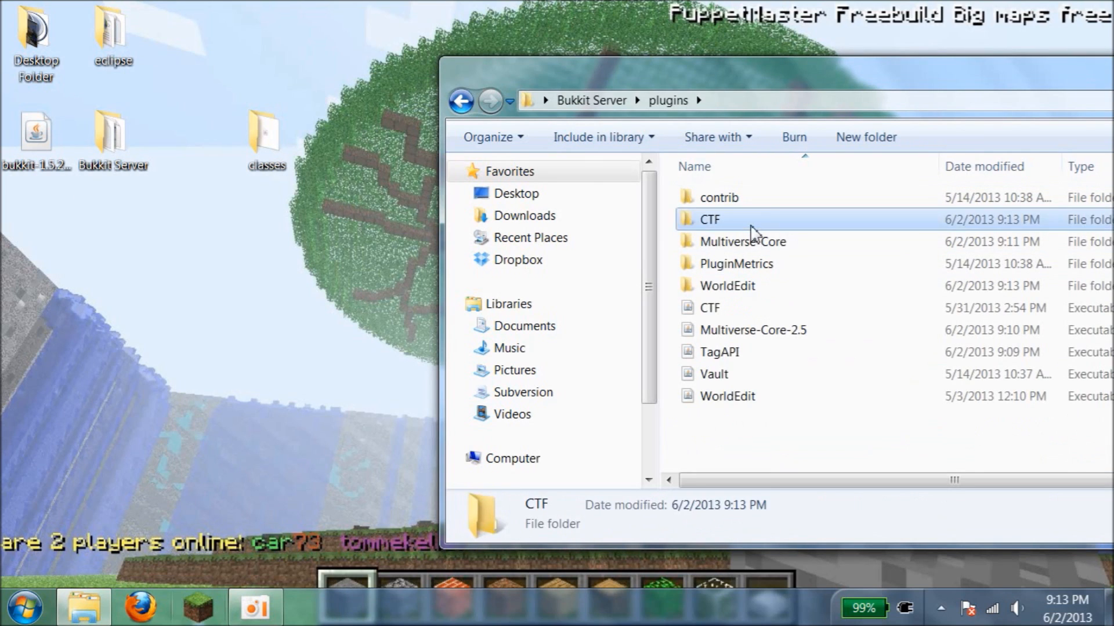
pyautogui.doubleClick(709, 219)
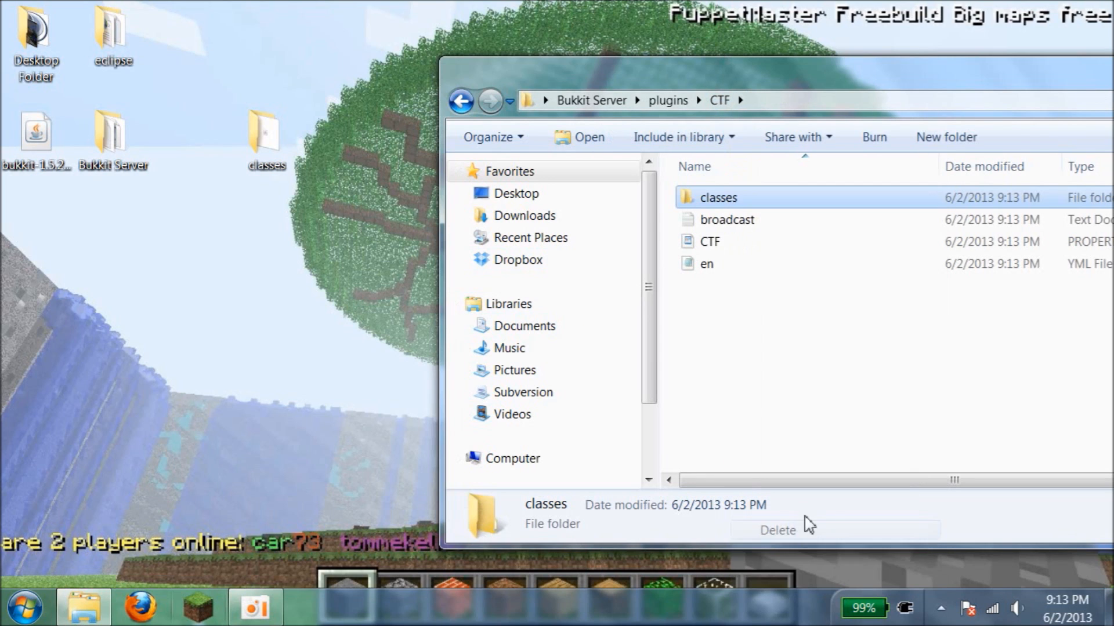
pyautogui.click(776, 529)
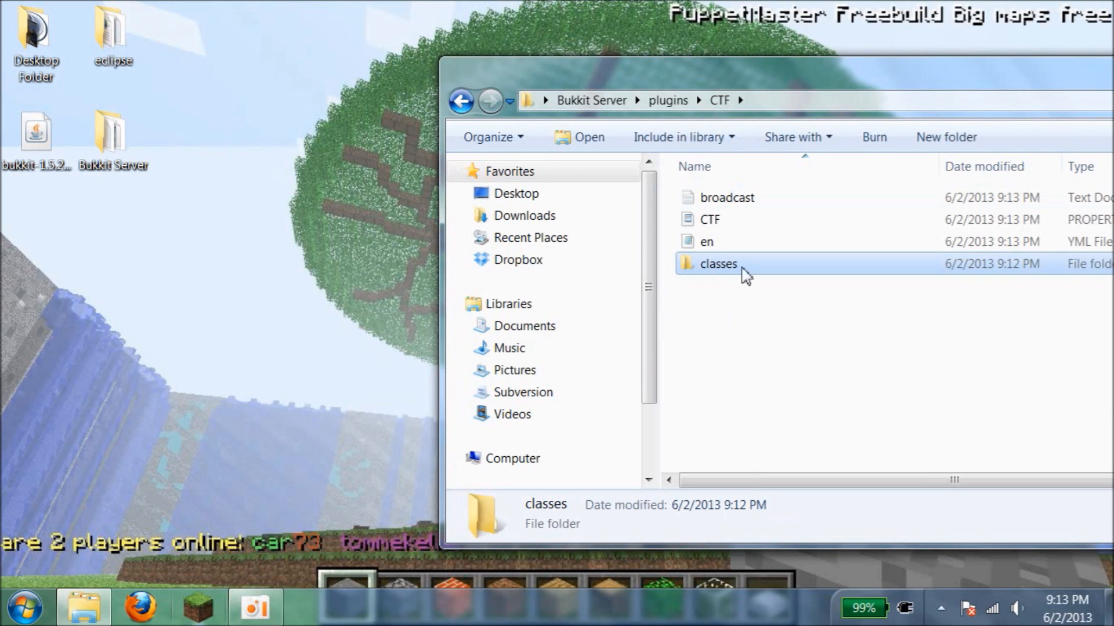
pyautogui.doubleClick(718, 263)
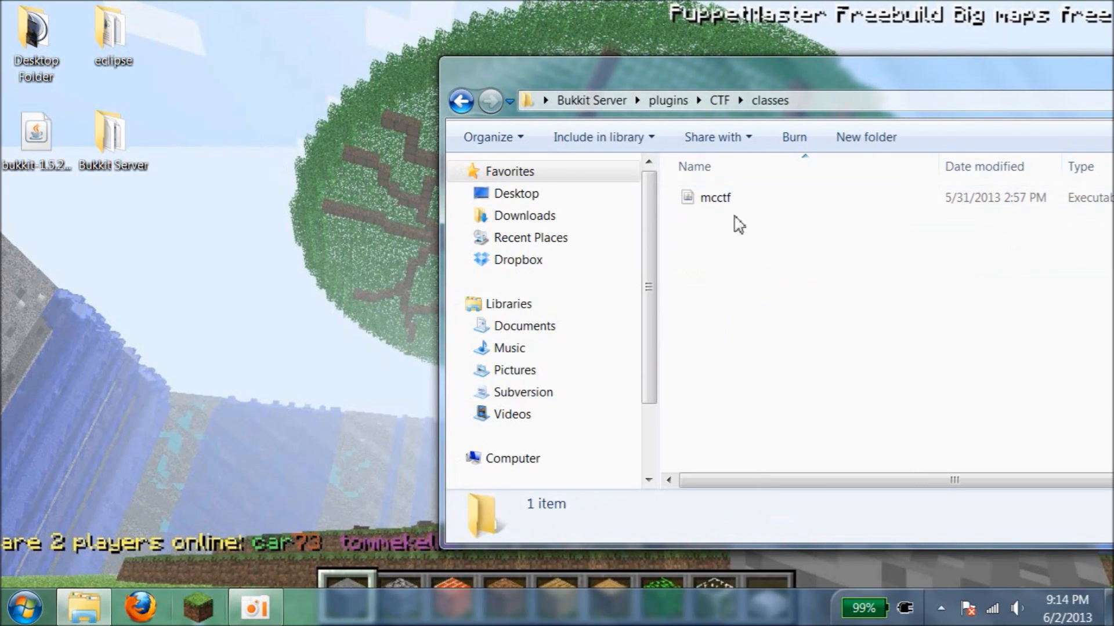
pyautogui.moveTo(723, 317)
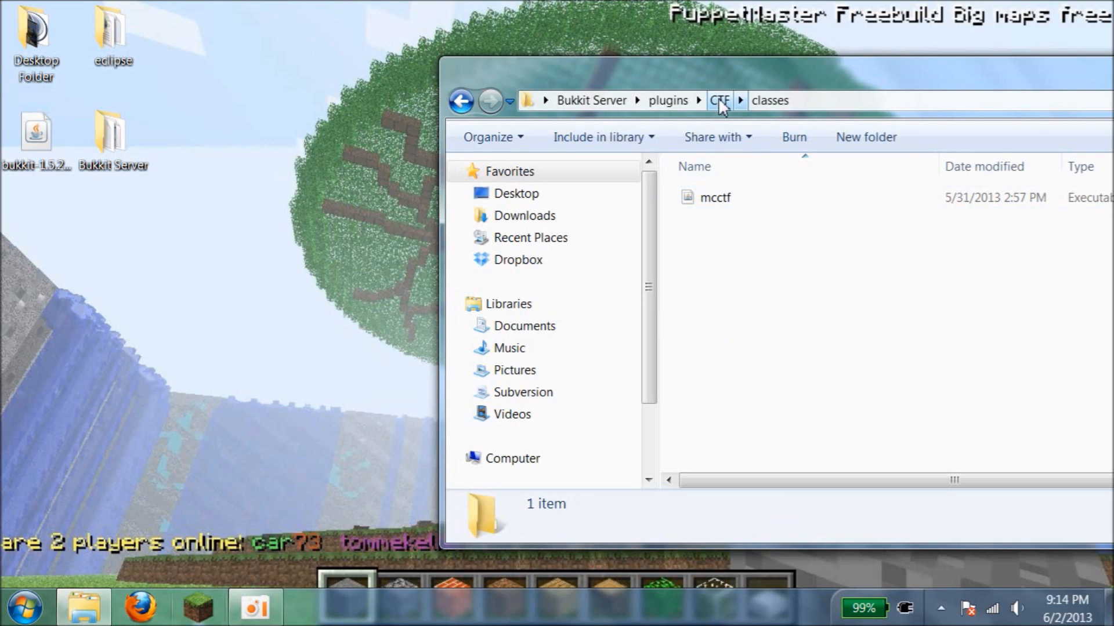
# Relaunch the server from Bukkit Server and confirm eight CTF classes load.
pyautogui.click(718, 100)
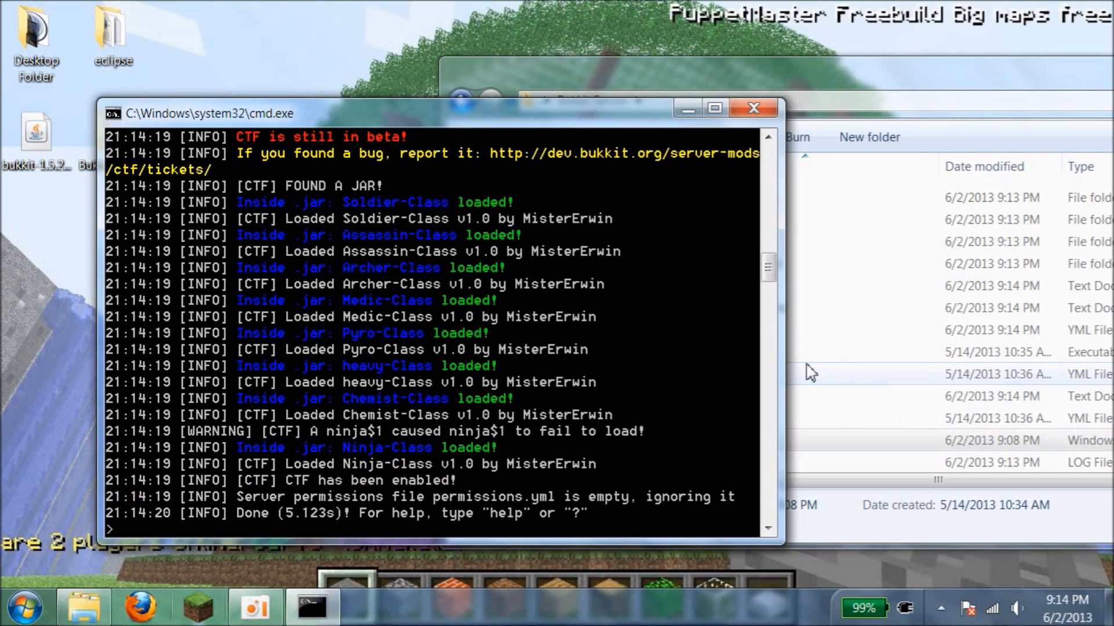
pyautogui.moveTo(435, 306)
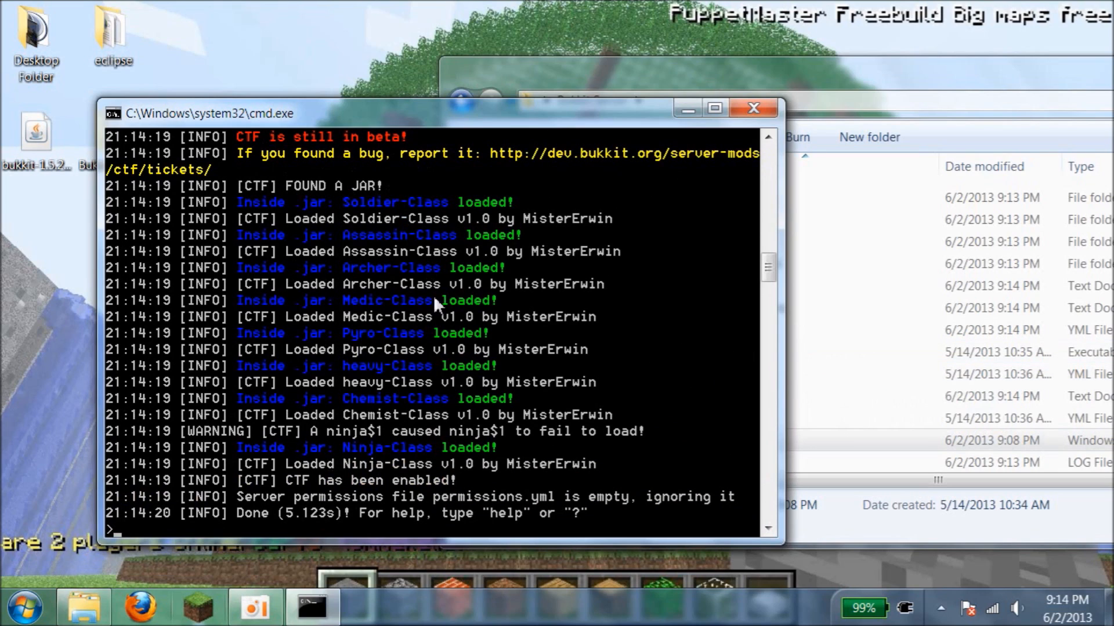
pyautogui.moveTo(384, 249)
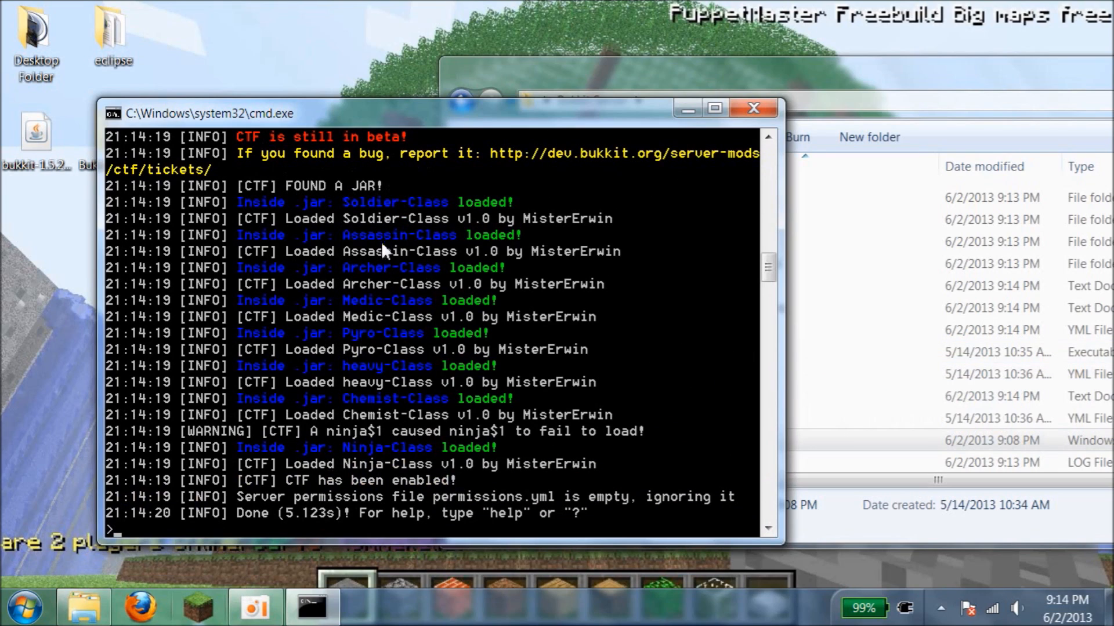
pyautogui.moveTo(437, 426)
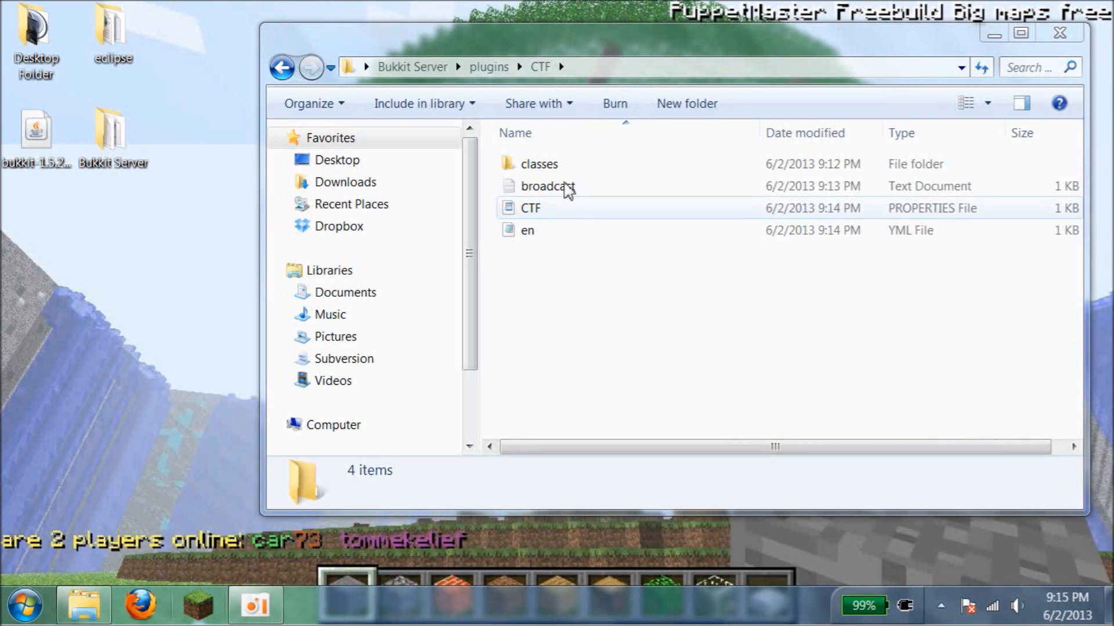
# Open broadcast.txt with Notepad++ and select CTF.properties in the CTF folder.
pyautogui.rightClick(548, 186)
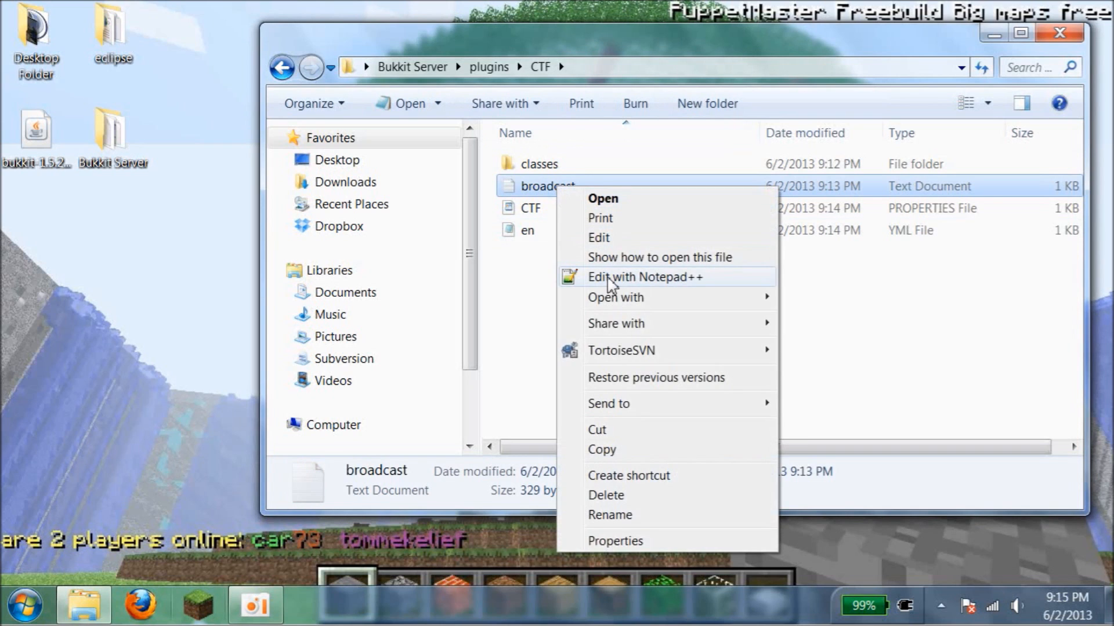
pyautogui.click(645, 277)
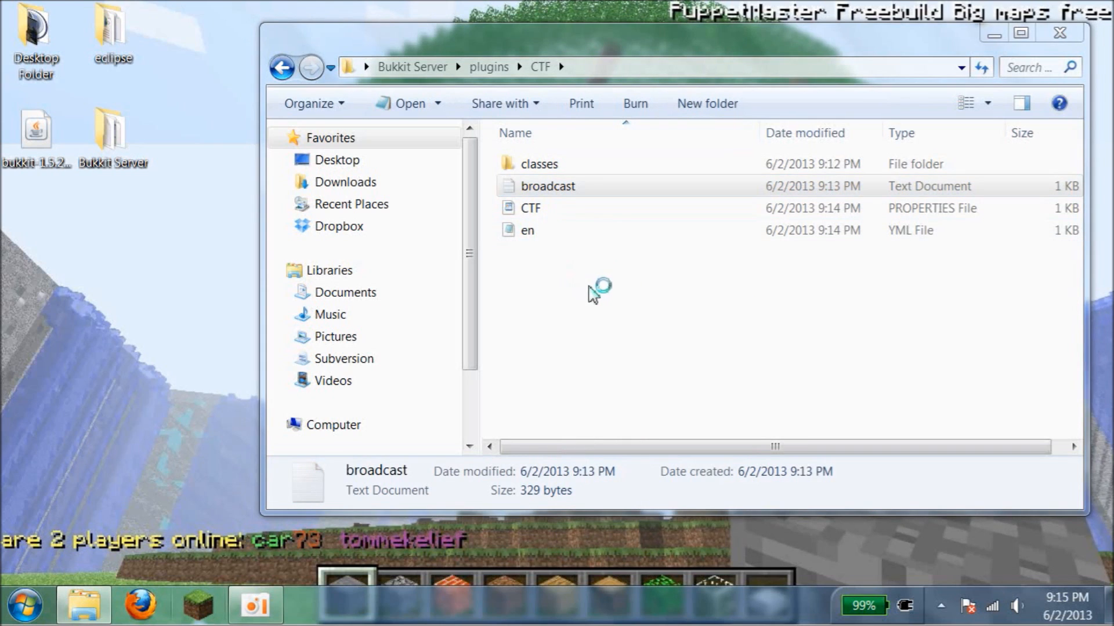
pyautogui.doubleClick(548, 186)
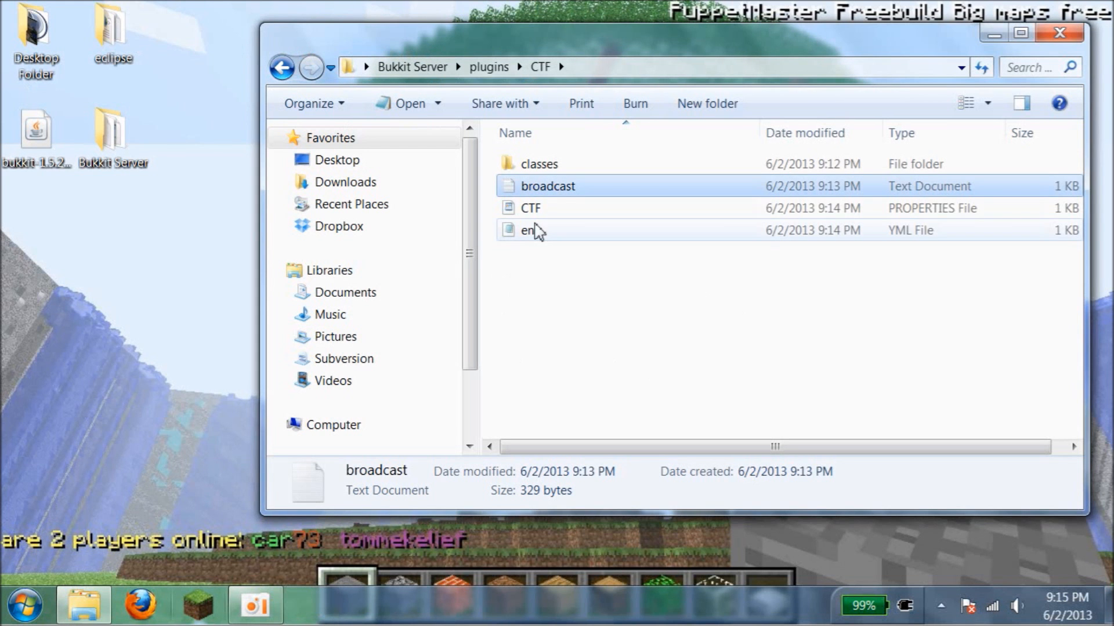
pyautogui.click(529, 208)
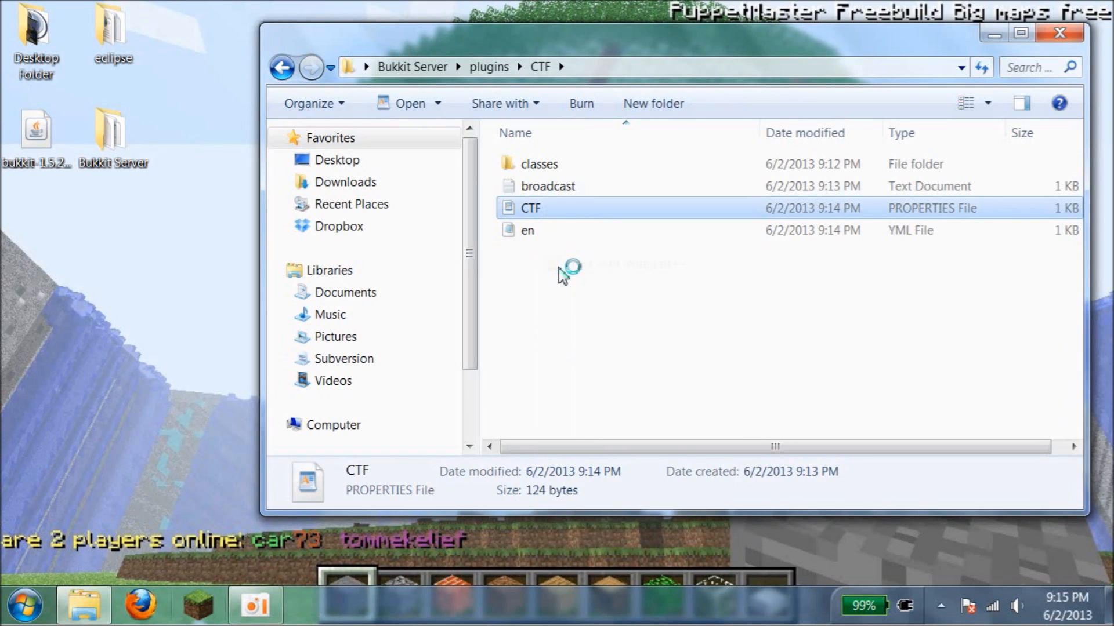
# Open CTF.properties in Notepad++ and set auto:false.
pyautogui.doubleClick(529, 207)
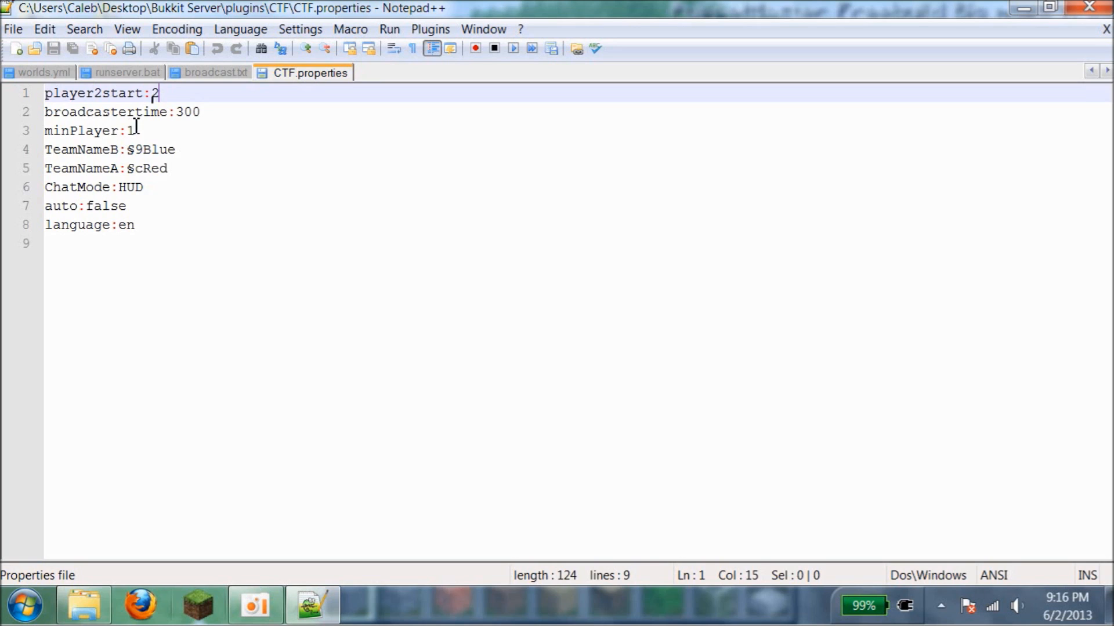
pyautogui.moveTo(220, 118)
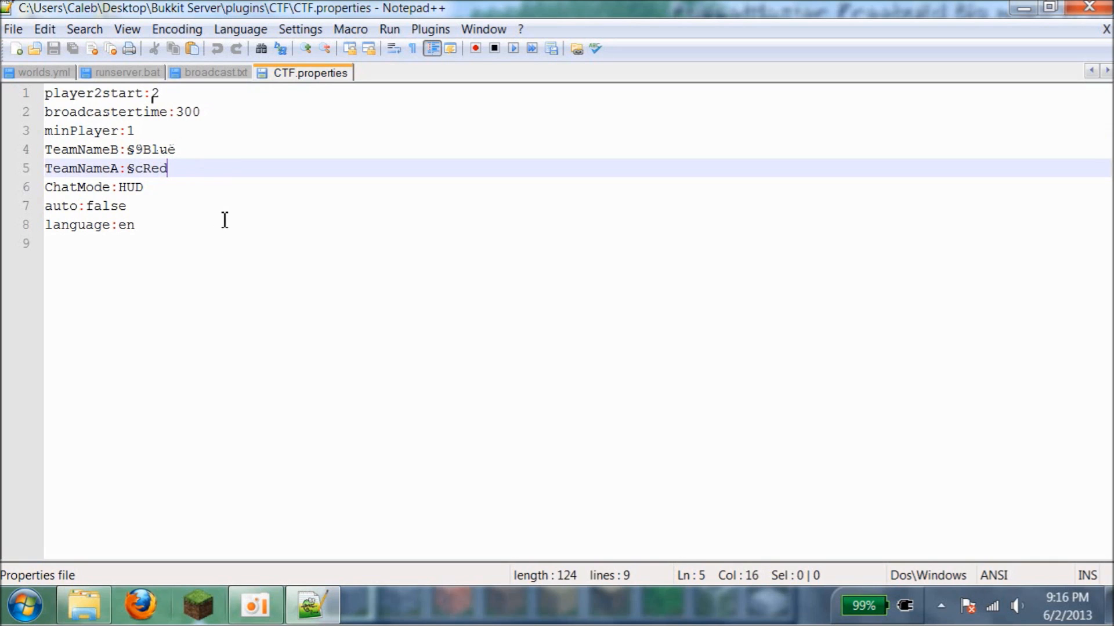
pyautogui.moveTo(158, 182)
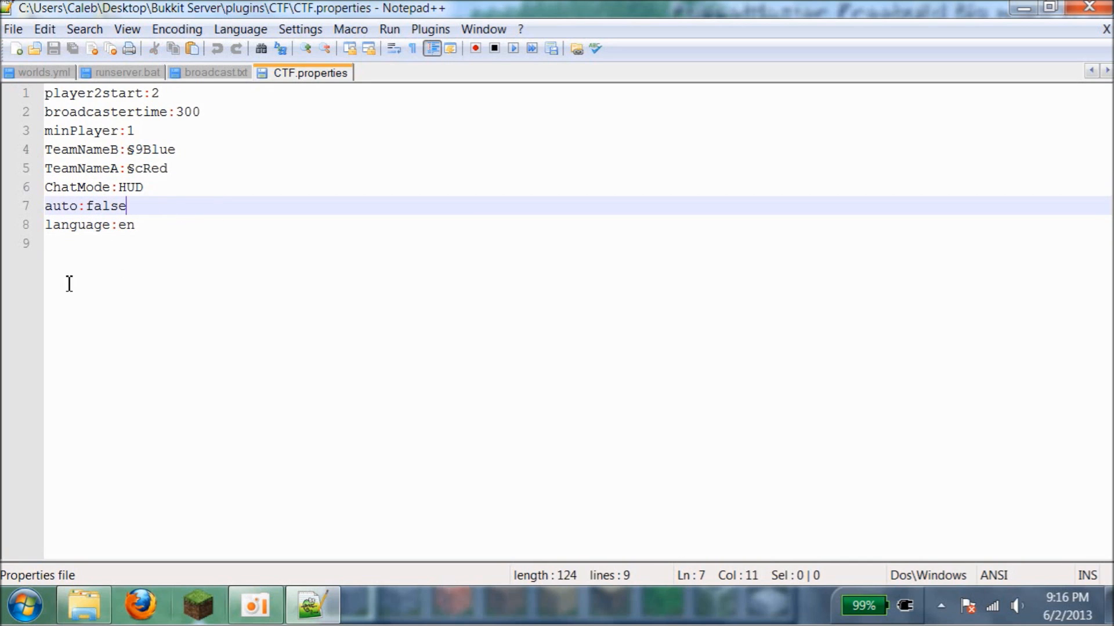
pyautogui.moveTo(325, 282)
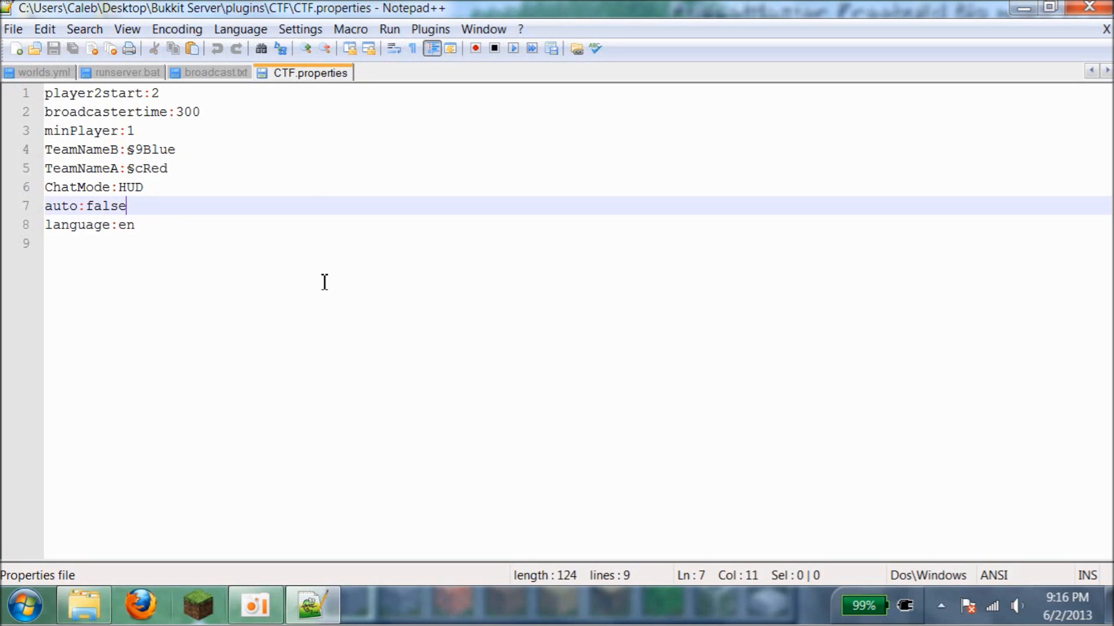
pyautogui.moveTo(135, 207)
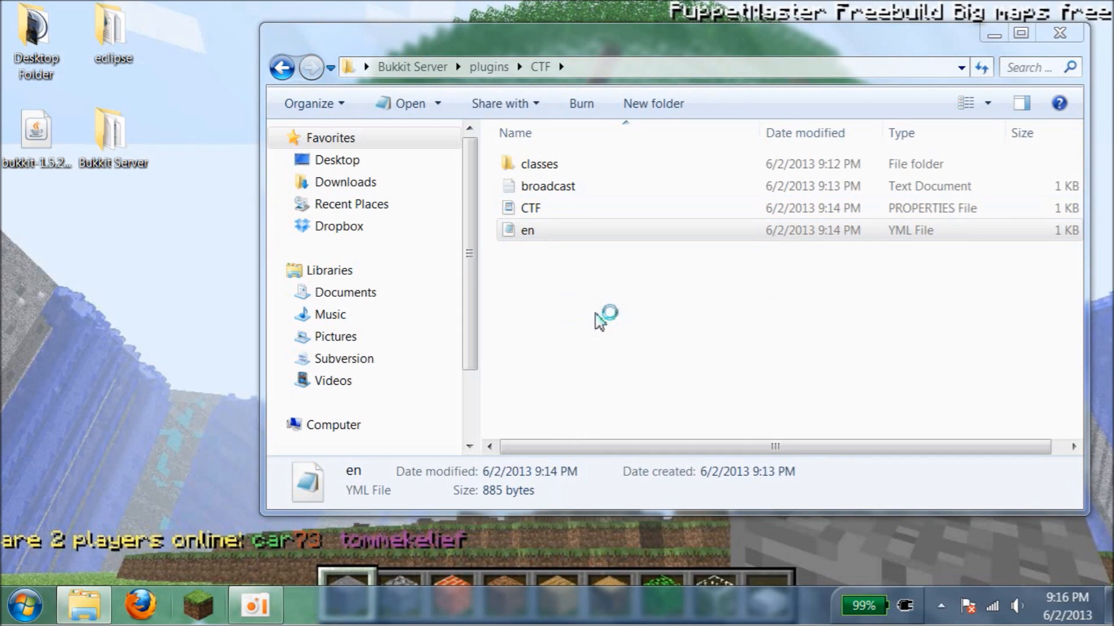
pyautogui.doubleClick(527, 230)
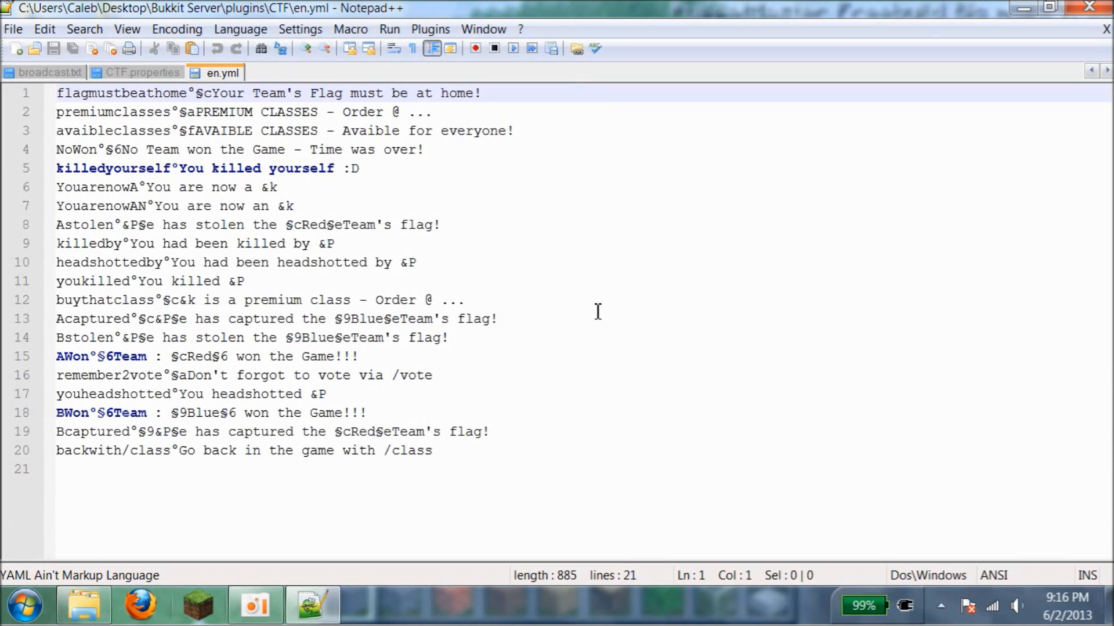
pyautogui.click(294, 206)
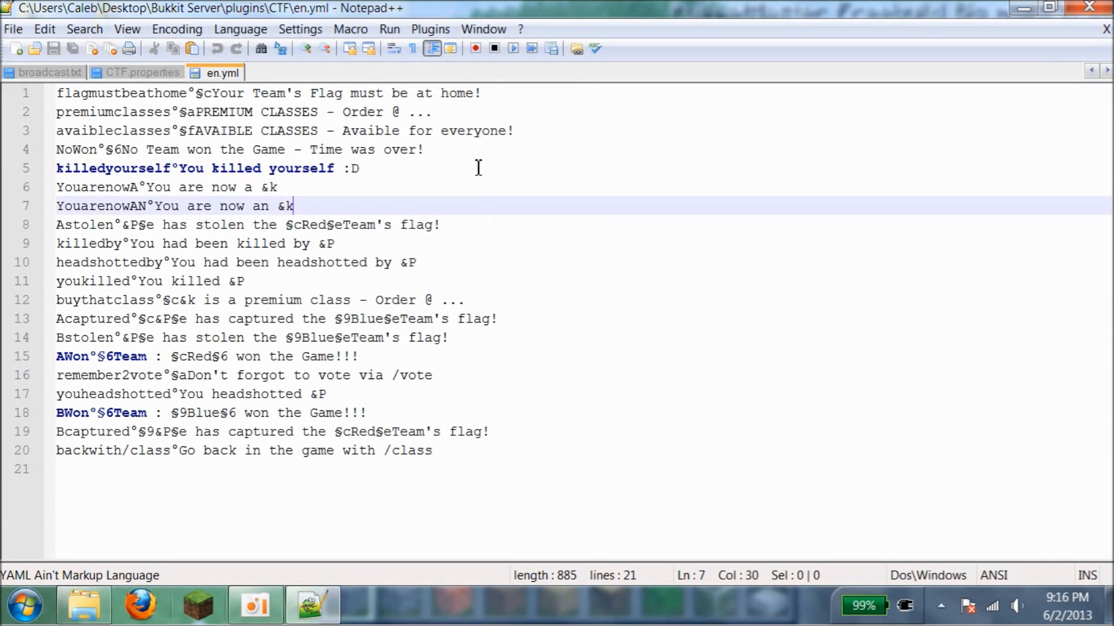
pyautogui.click(465, 299)
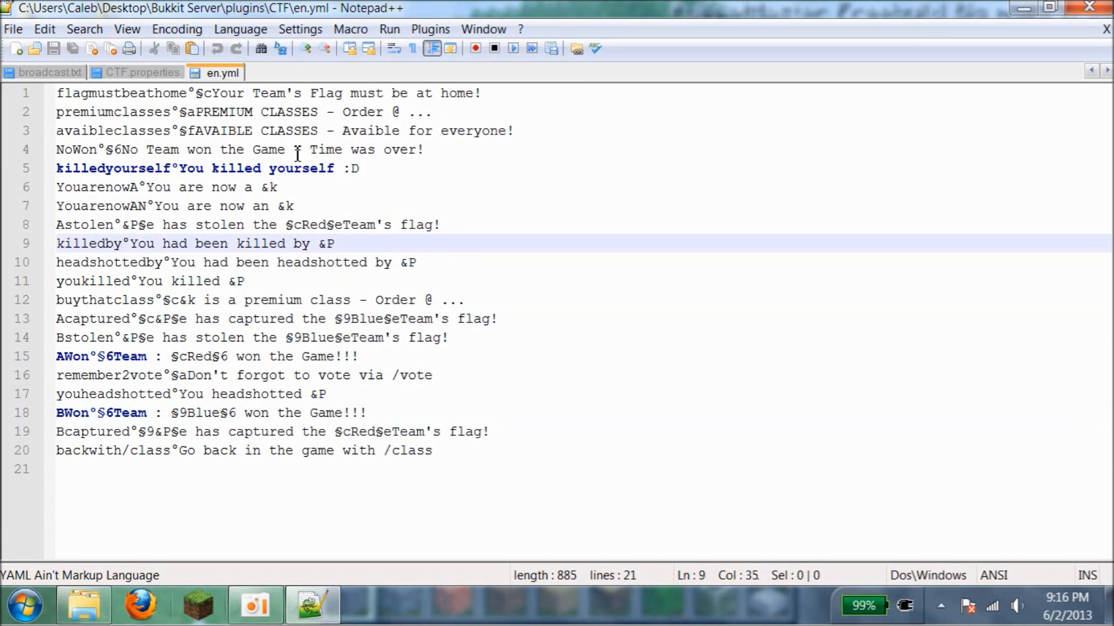
pyautogui.click(348, 168)
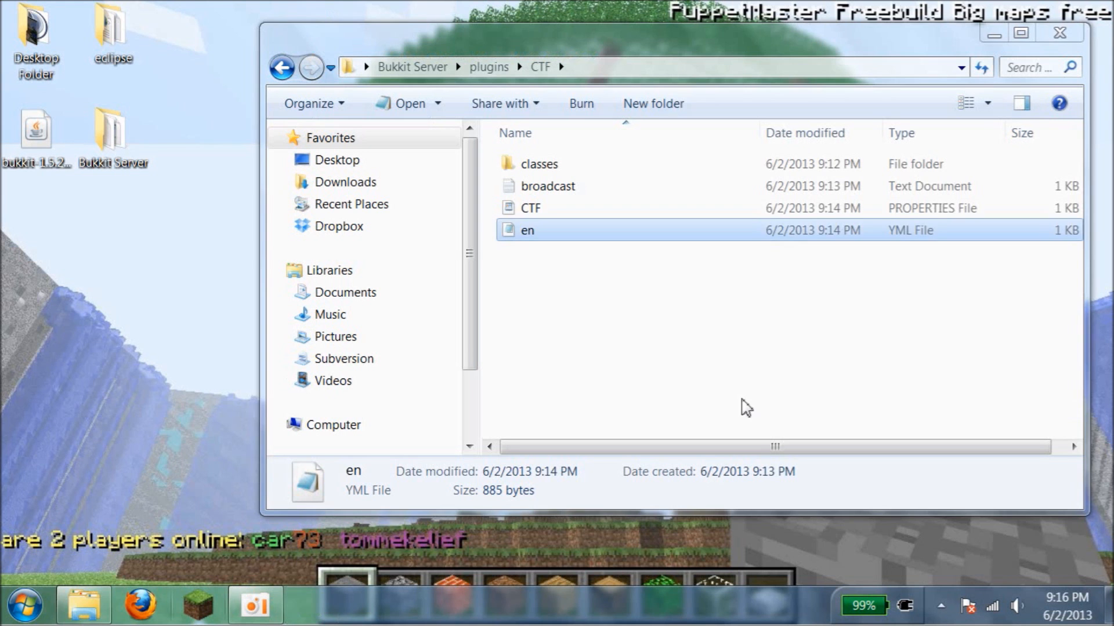
# Open mcctf.jar in 7-Zip File Manager and browse its files, including chemist.java.
pyautogui.click(539, 165)
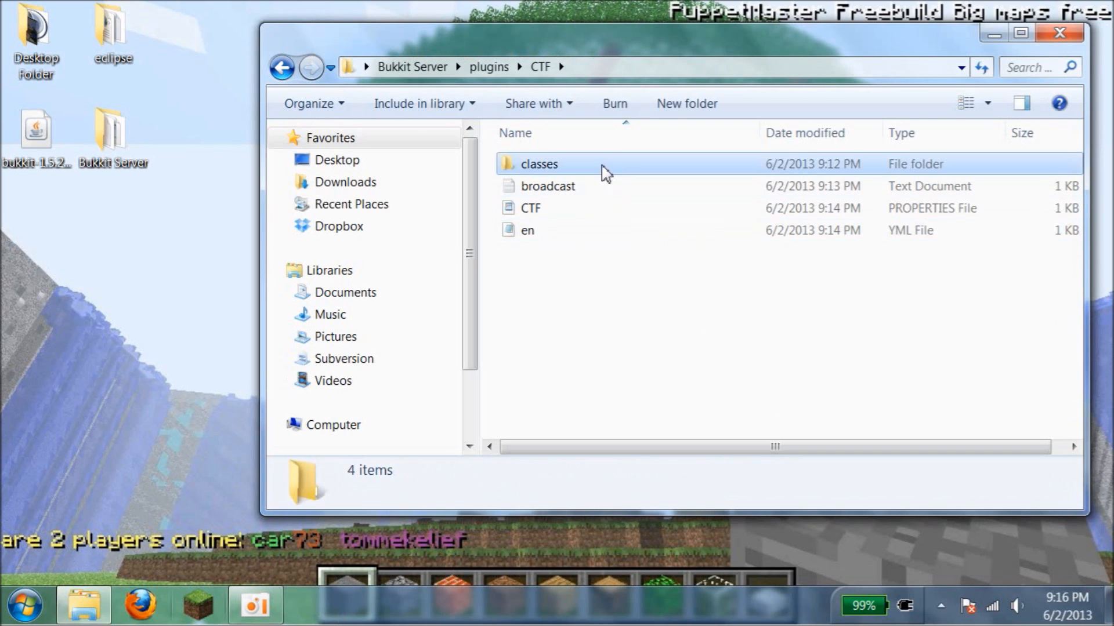
pyautogui.rightClick(536, 164)
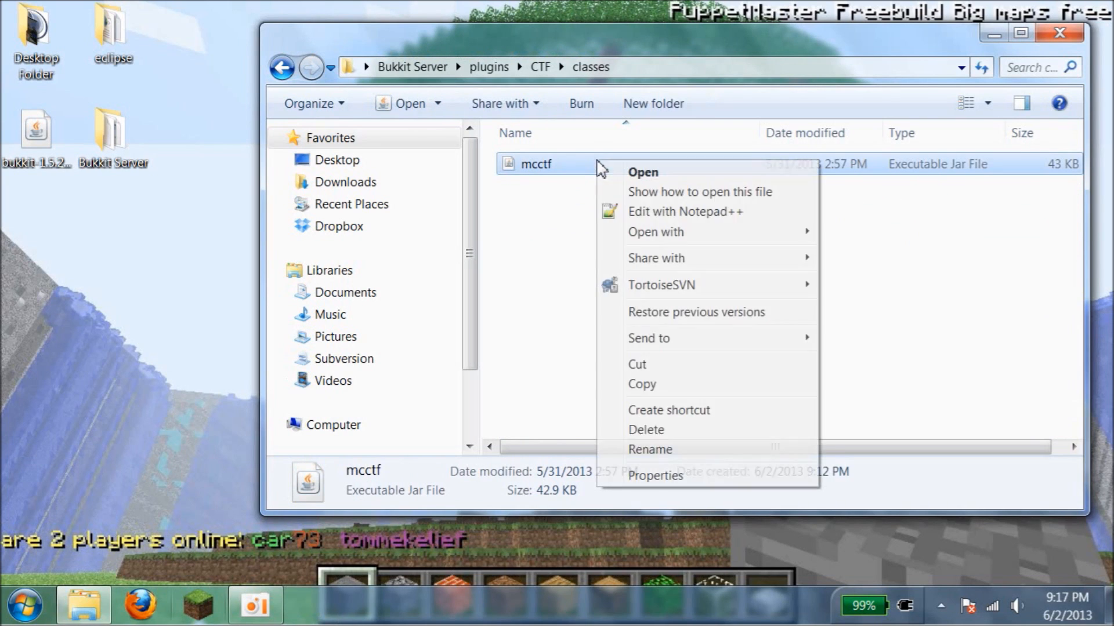
pyautogui.click(559, 225)
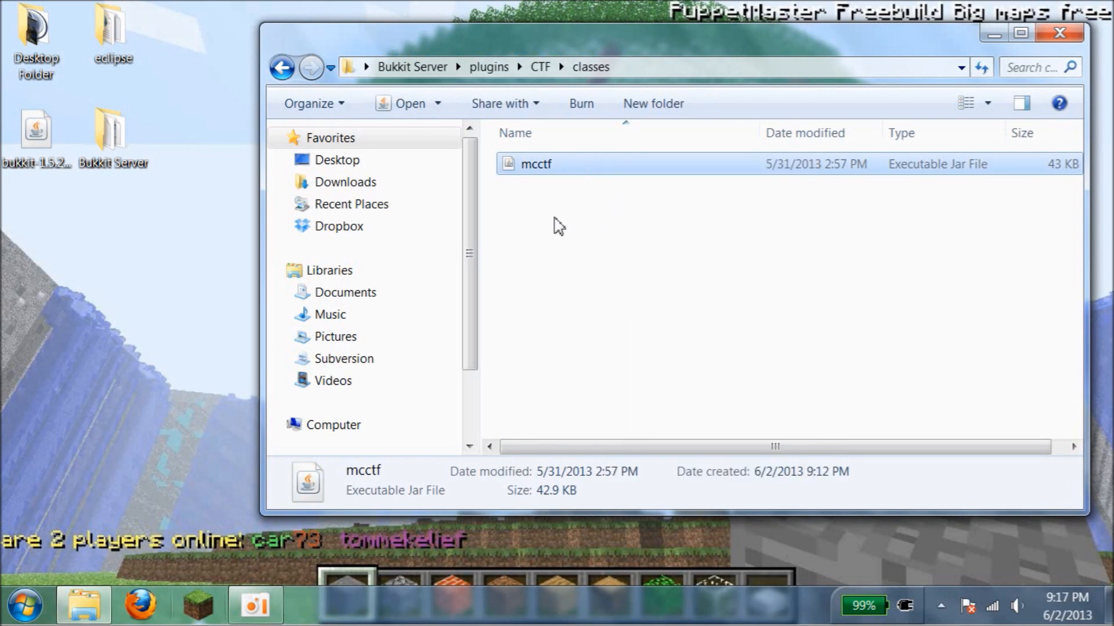
pyautogui.rightClick(535, 164)
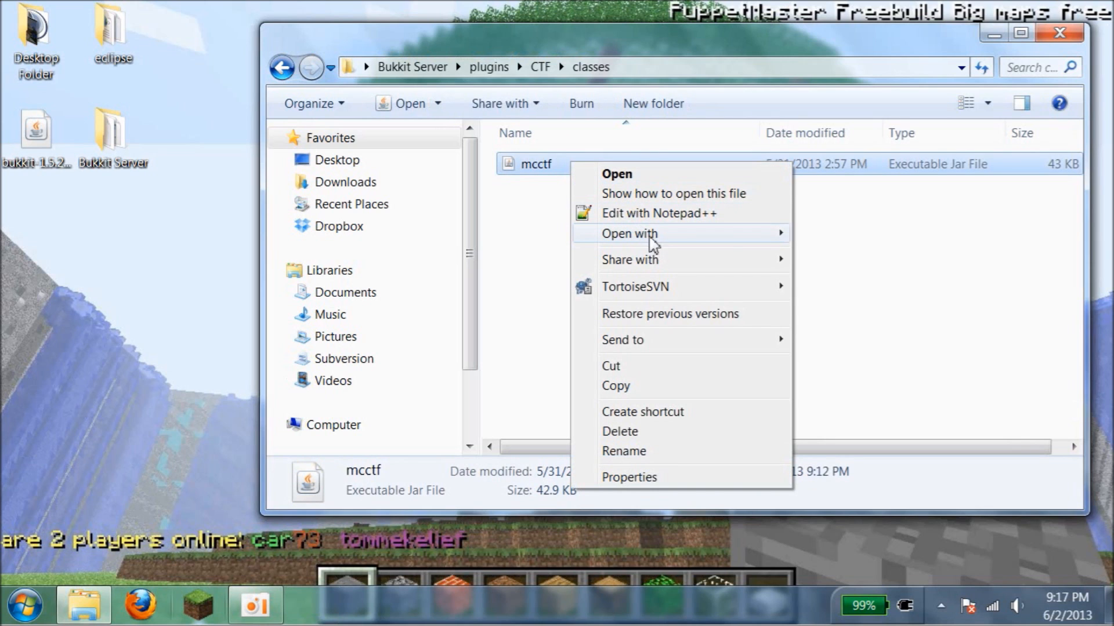
pyautogui.click(616, 174)
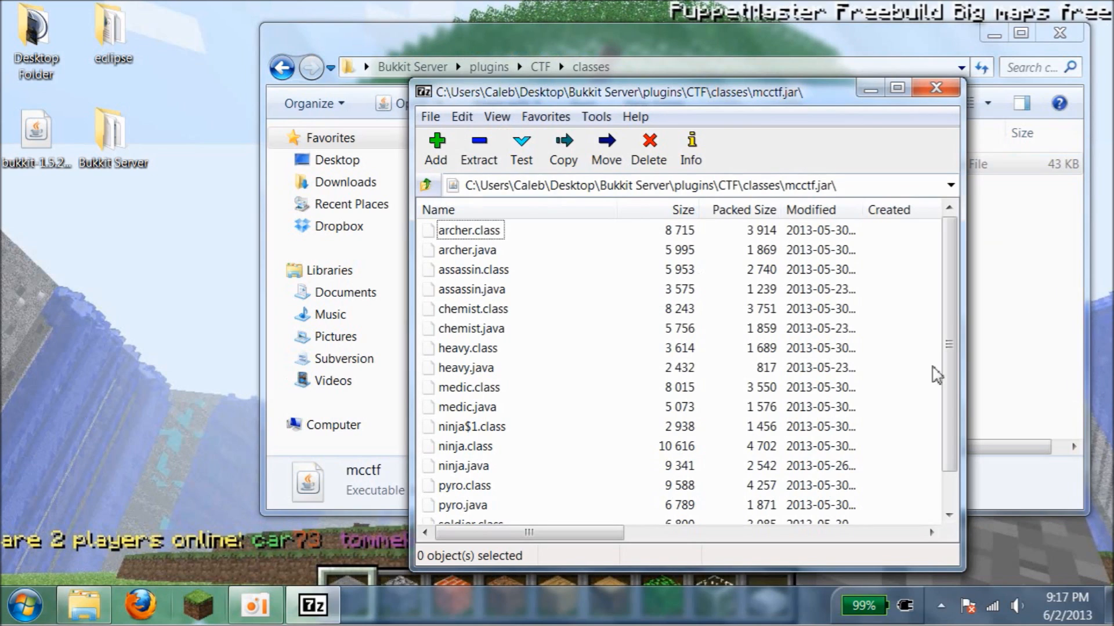
pyautogui.click(471, 288)
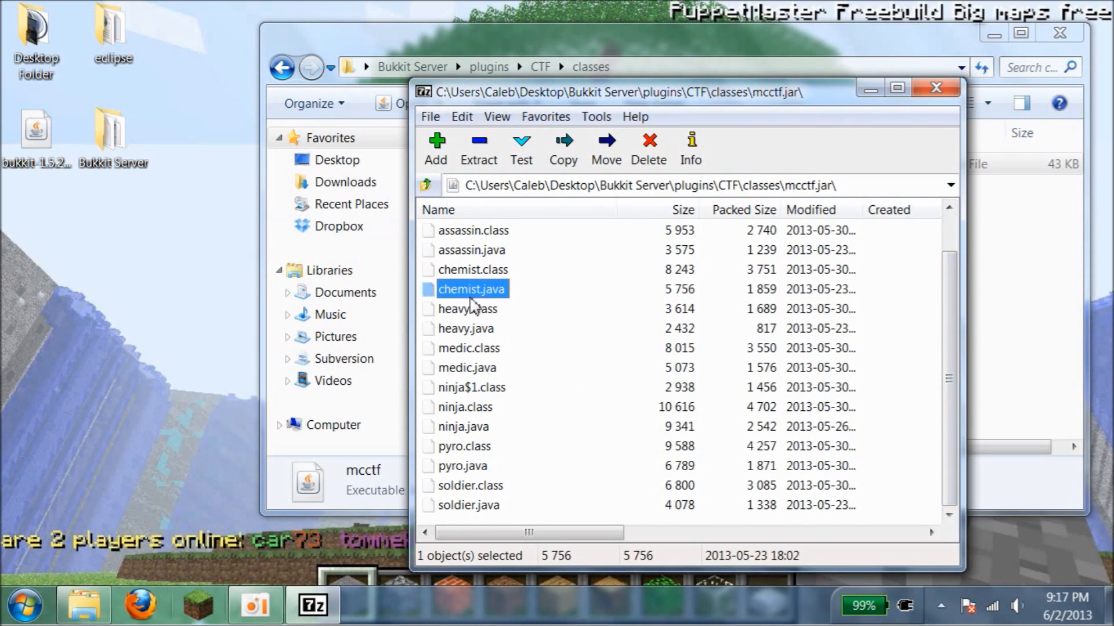
pyautogui.click(472, 386)
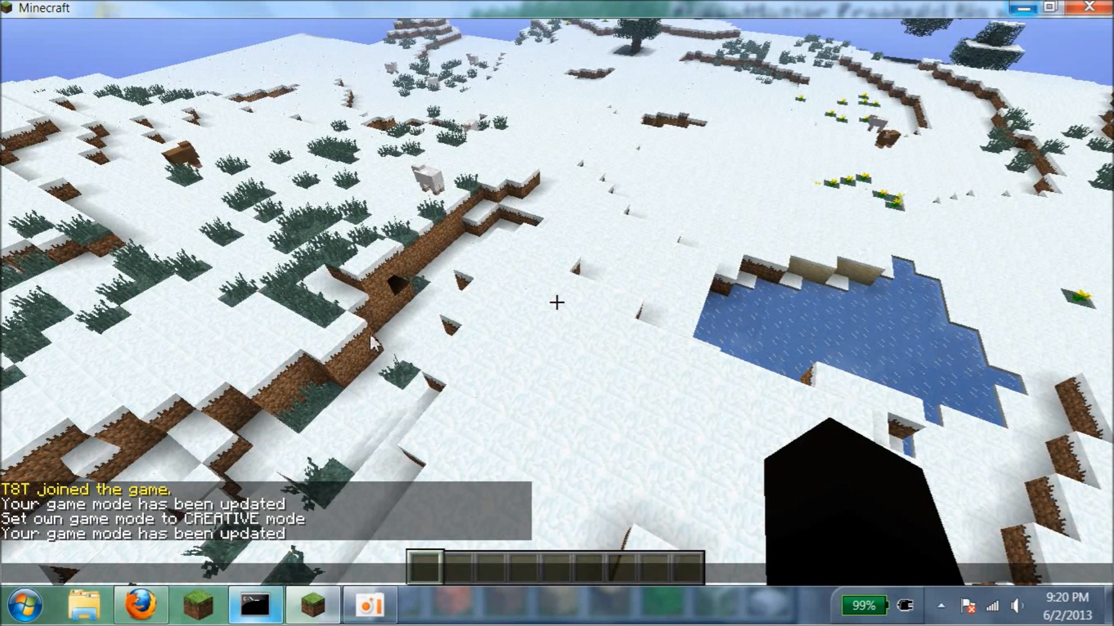
pyautogui.moveTo(543, 309)
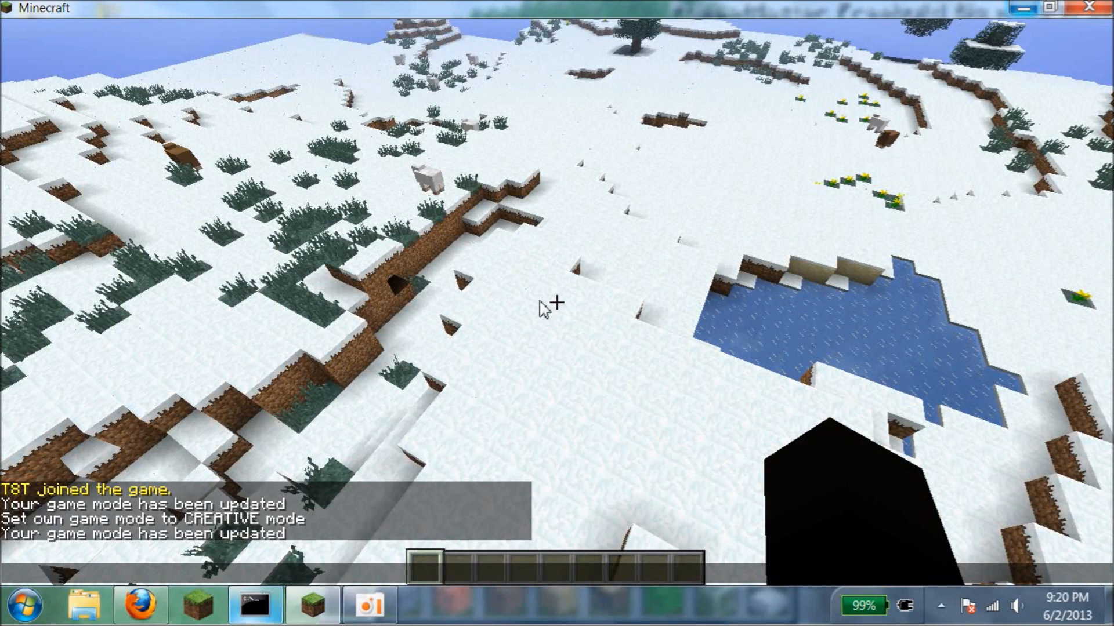
pyautogui.moveTo(463, 306)
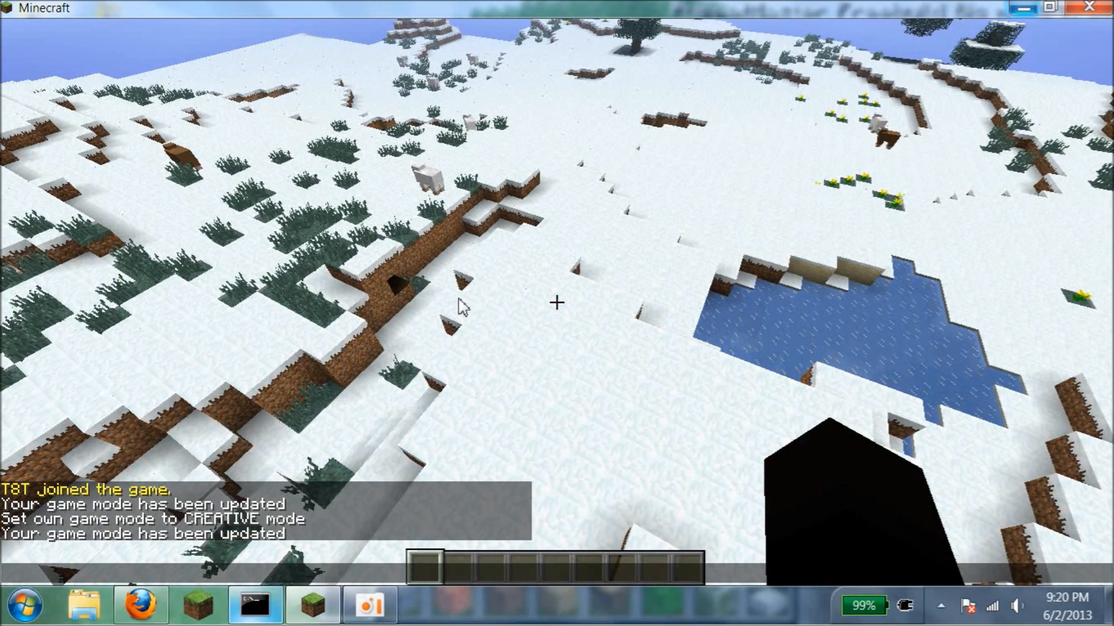
pyautogui.moveTo(519, 303)
pyautogui.write('/mv')
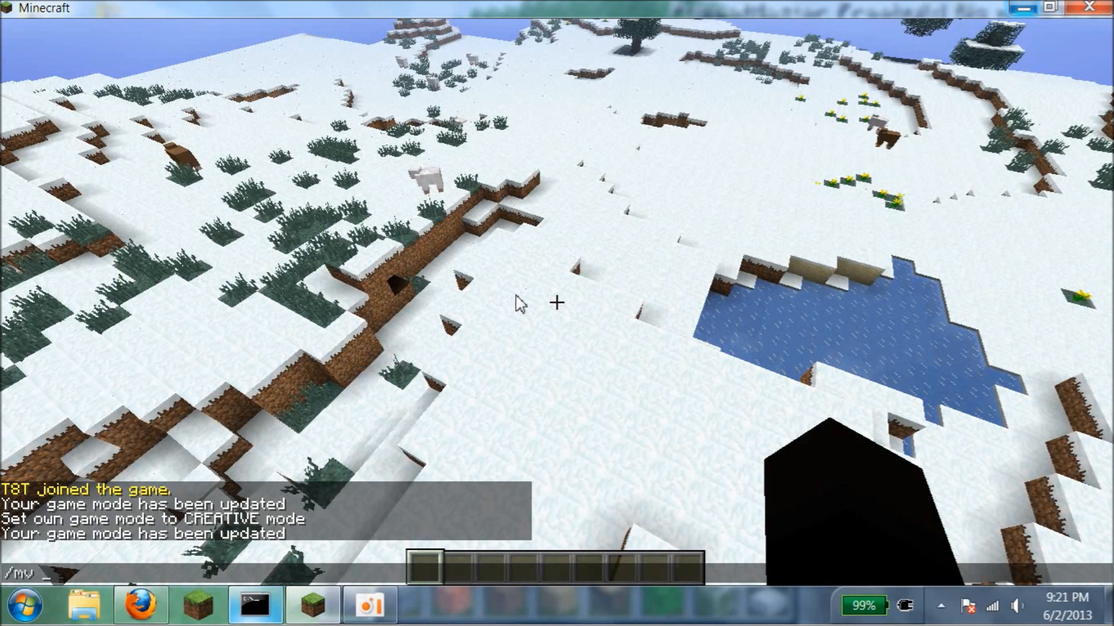
# Enter /mv create CTF-MAP_island normal in chat, retyping it after a first attempt.
pyautogui.write('create')
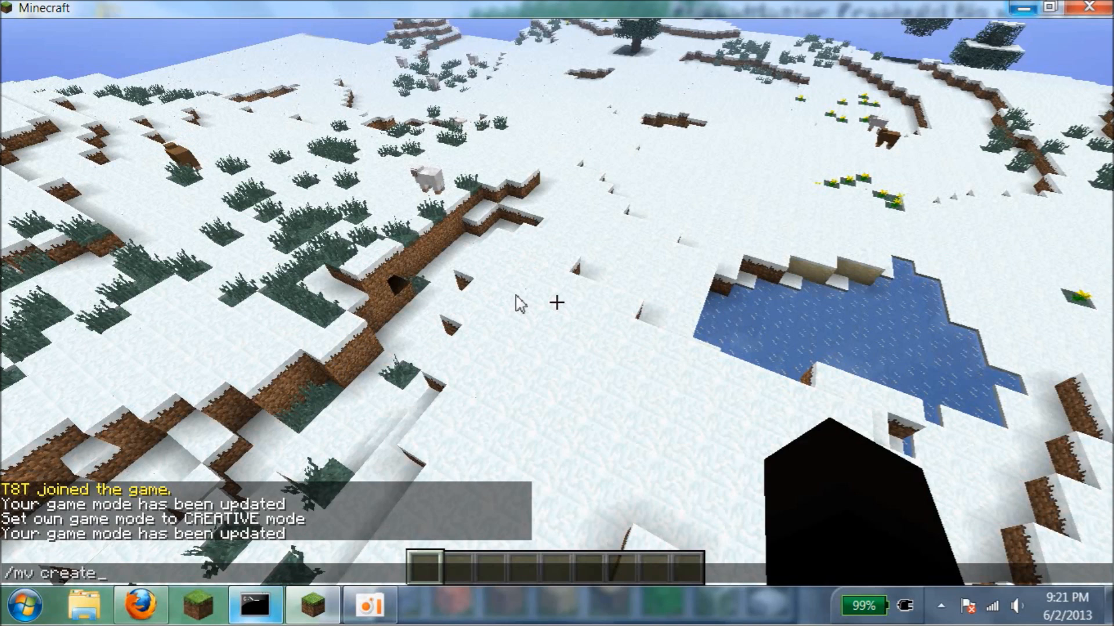
pyautogui.write('C')
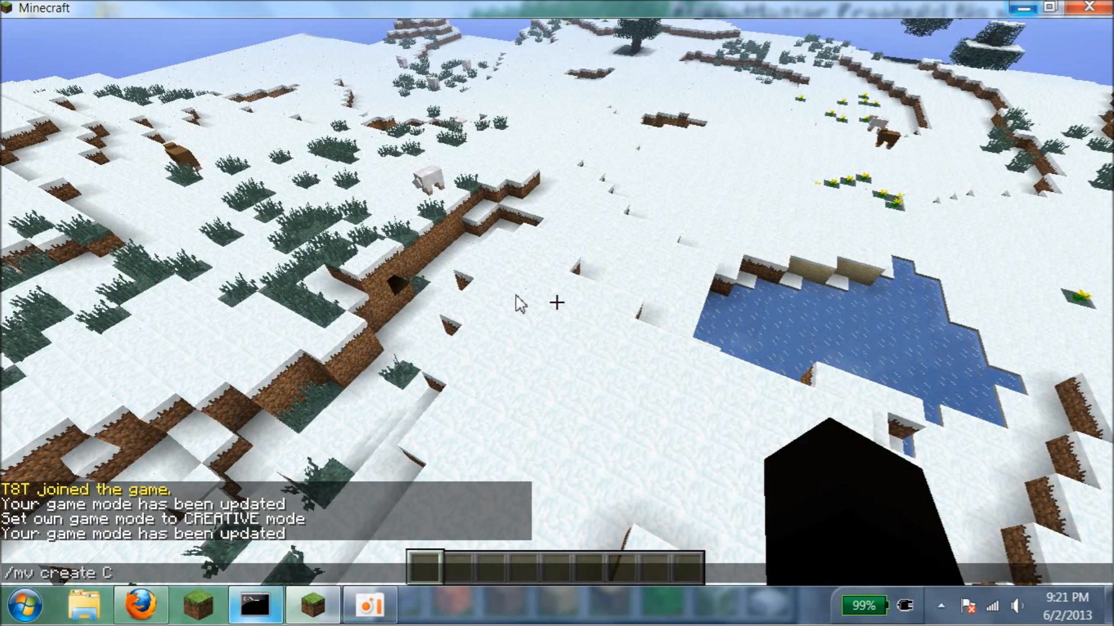
pyautogui.write('TF')
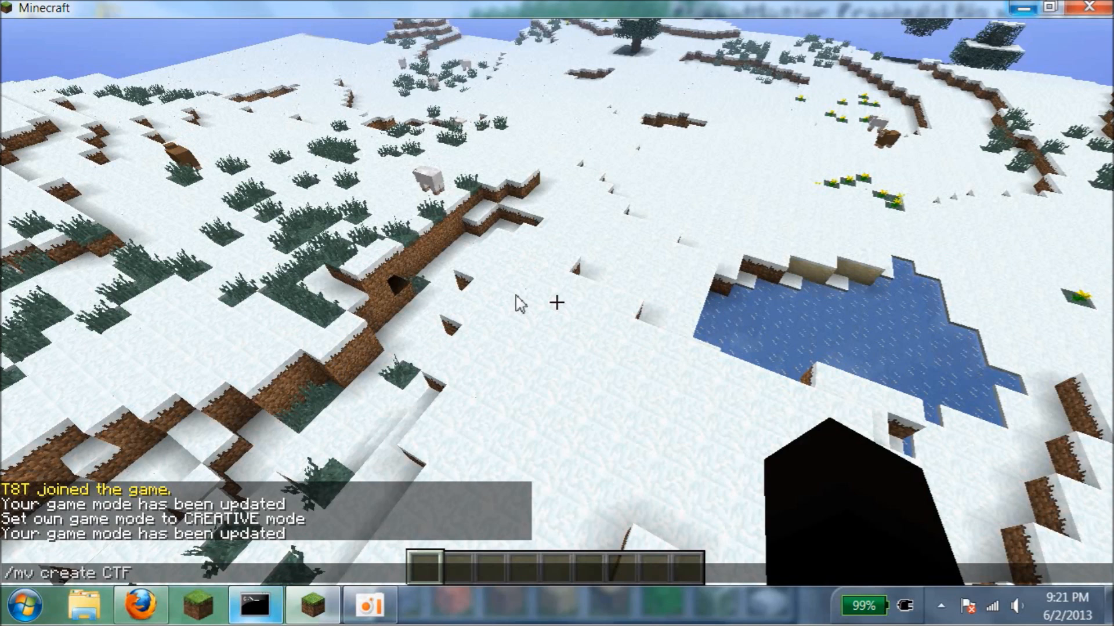
pyautogui.write('-MAP')
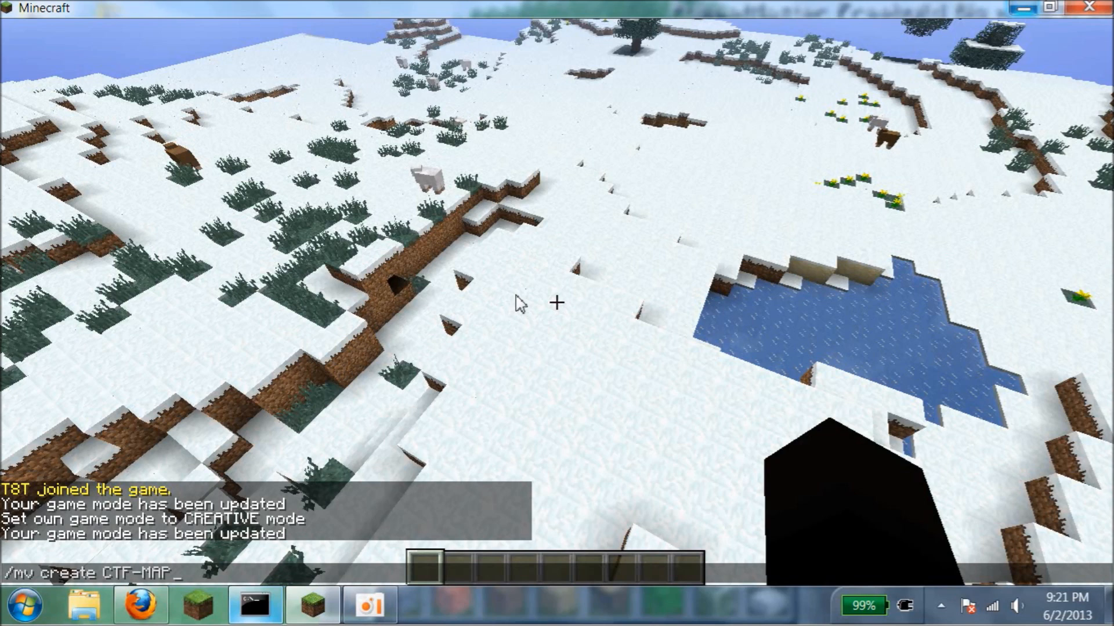
pyautogui.write('_')
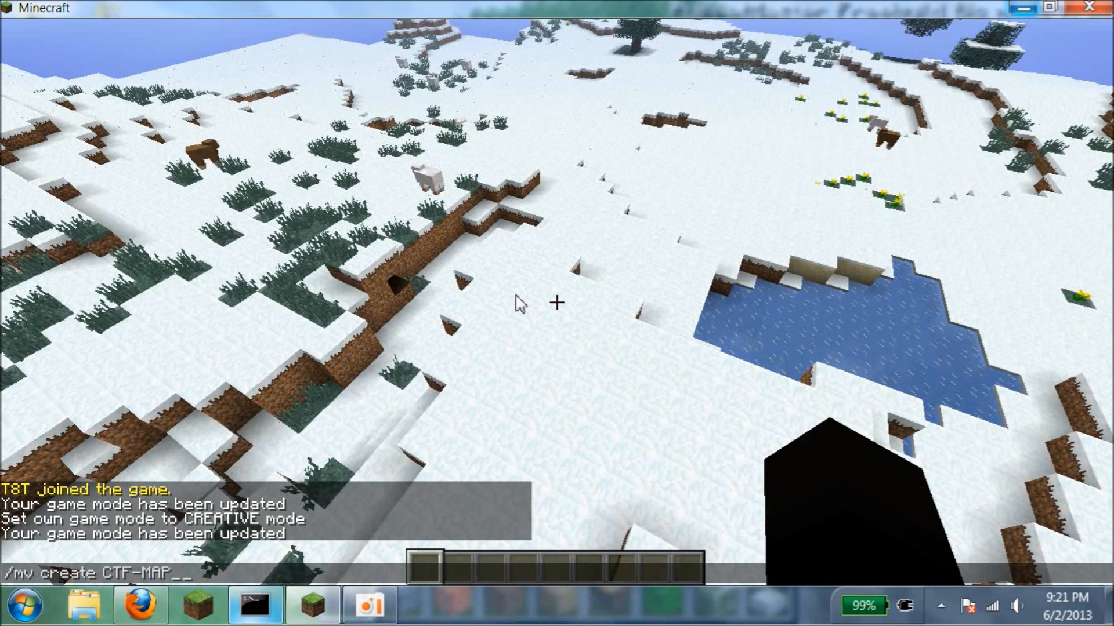
pyautogui.write('island')
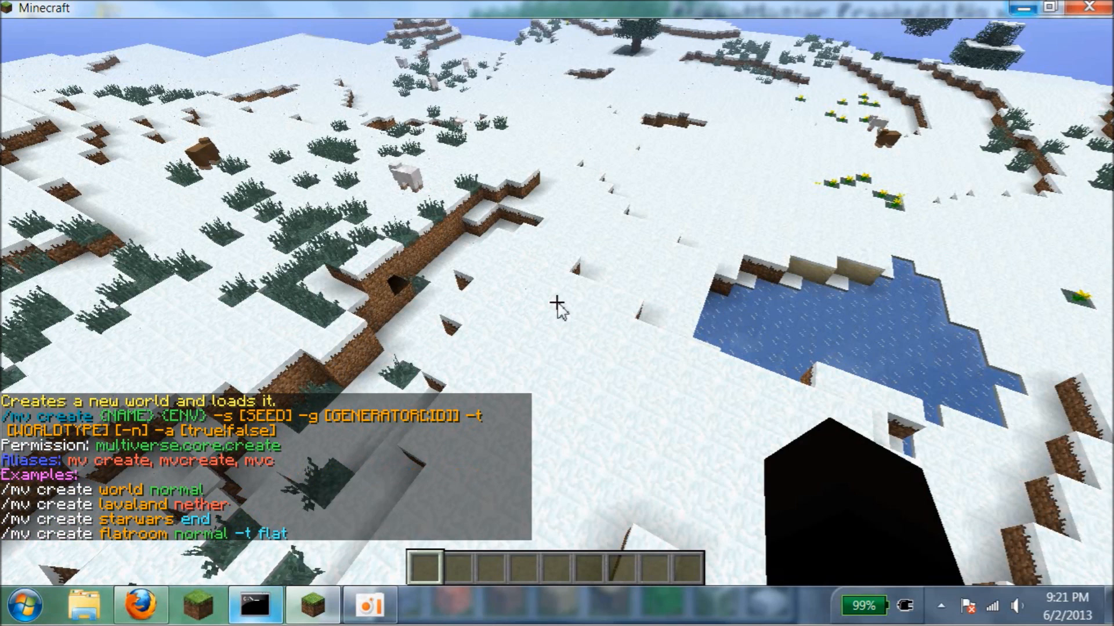
pyautogui.write('/mv')
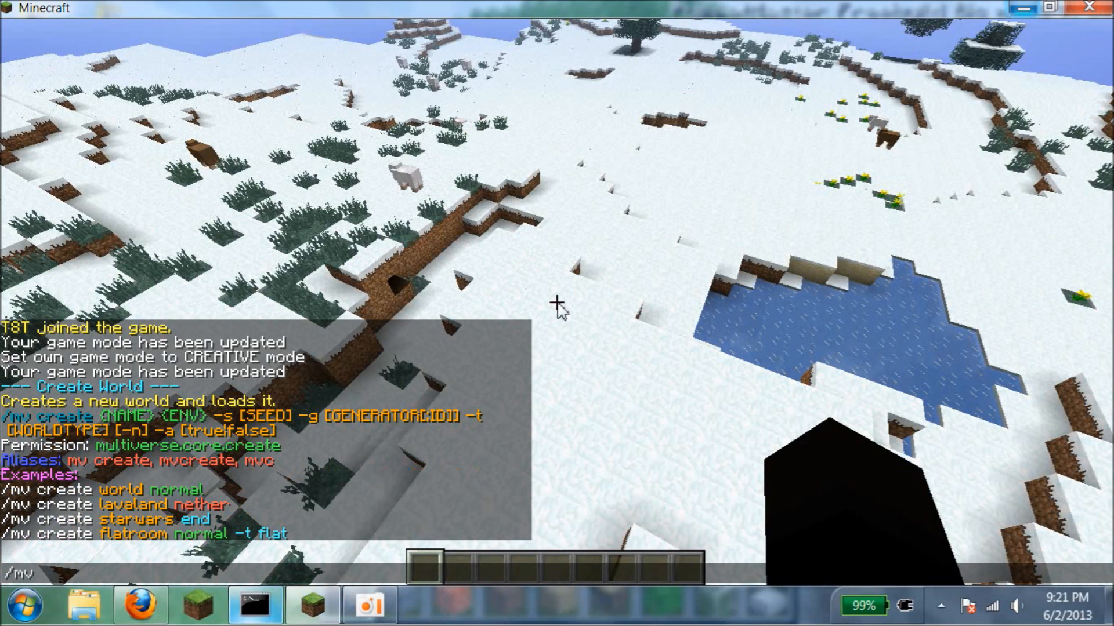
pyautogui.write('create')
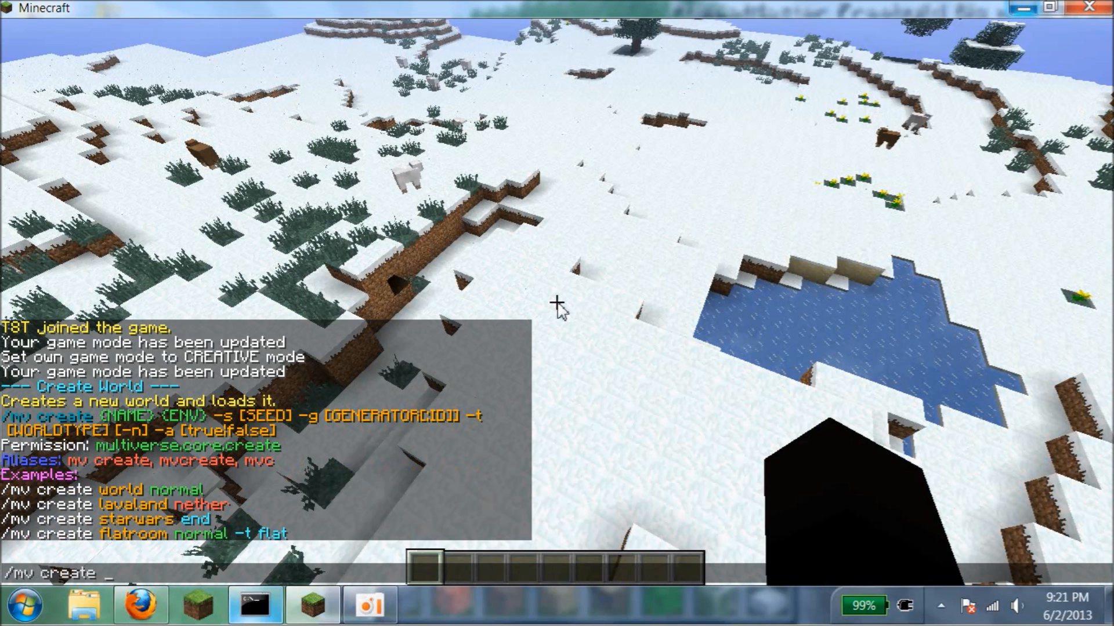
pyautogui.write('CTF-MA')
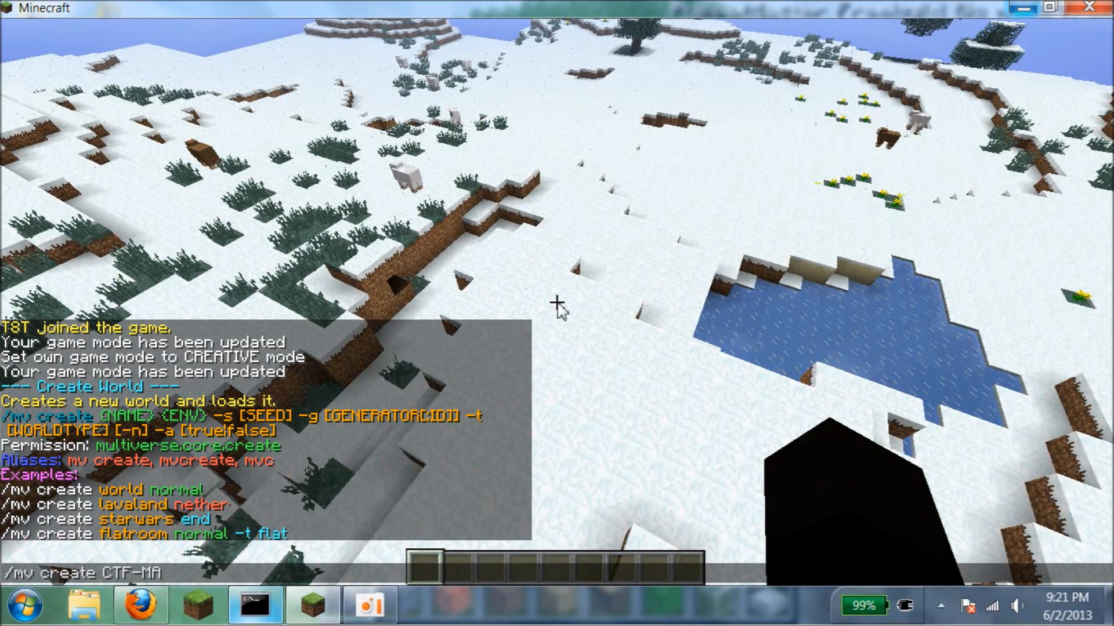
pyautogui.write('P')
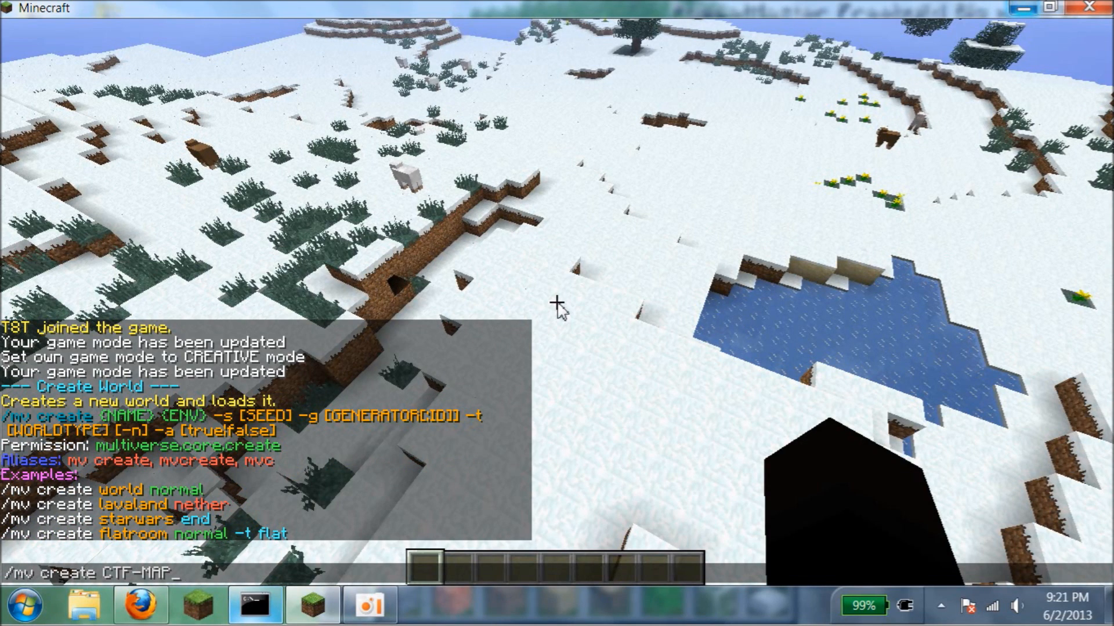
pyautogui.write('_island no')
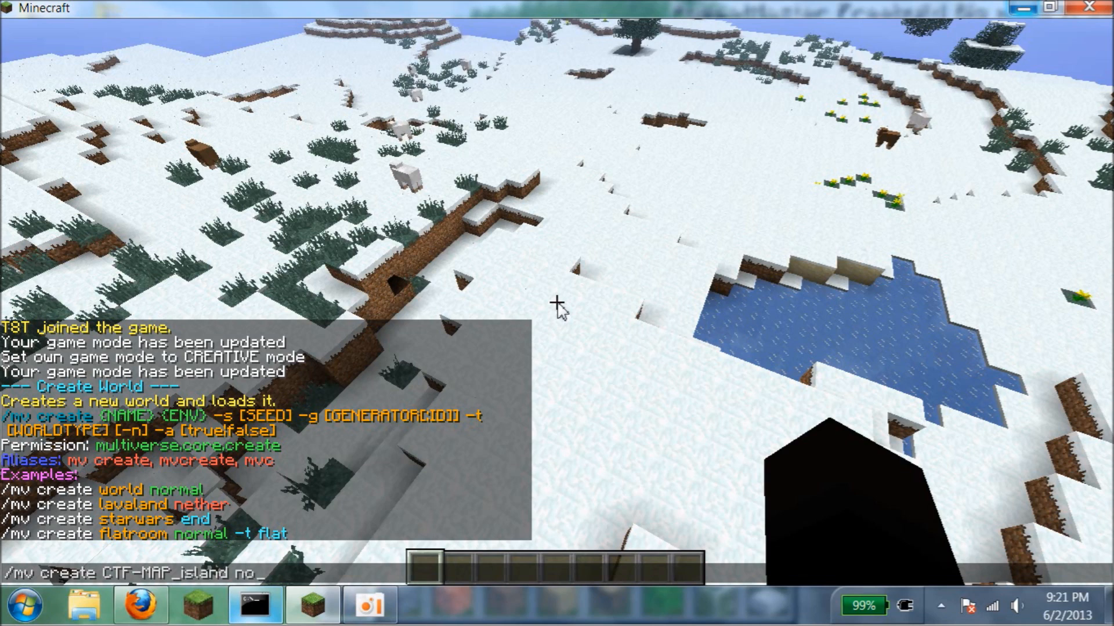
pyautogui.press('enter')
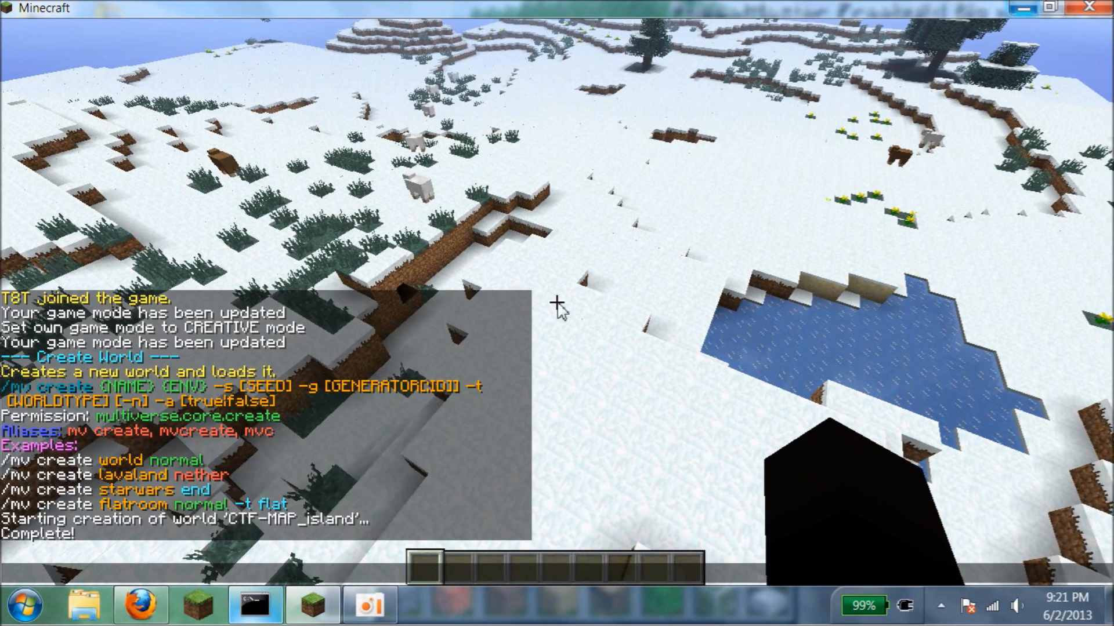
# Teleport to CTF-MAP_island with /mvtp and switch back to creative mode.
pyautogui.write('/mvtp')
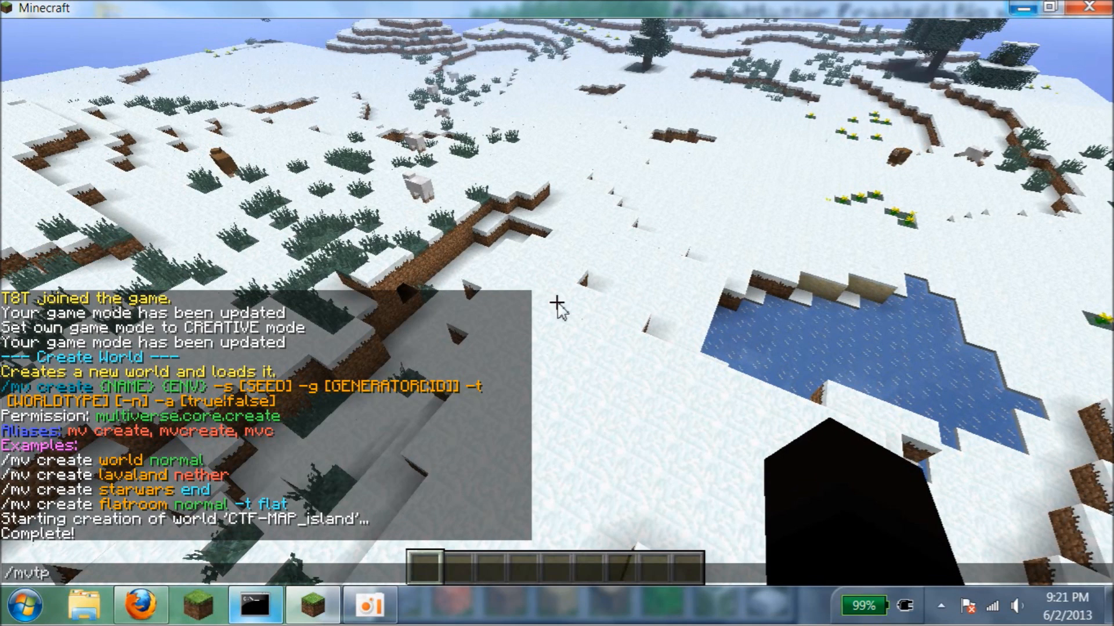
pyautogui.write('CTF')
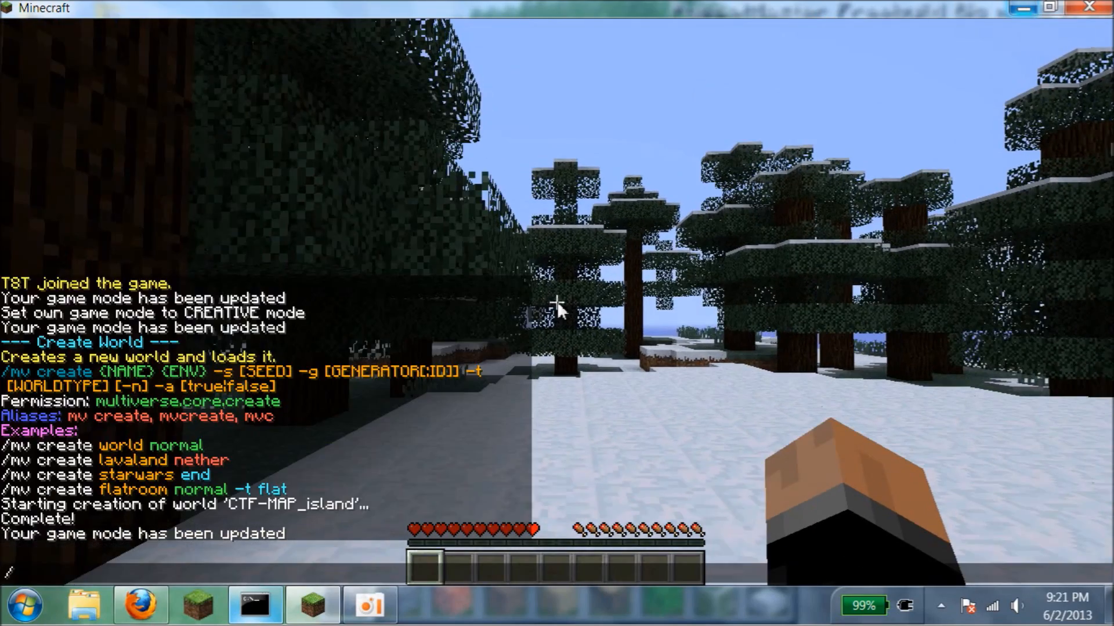
pyautogui.write('gam')
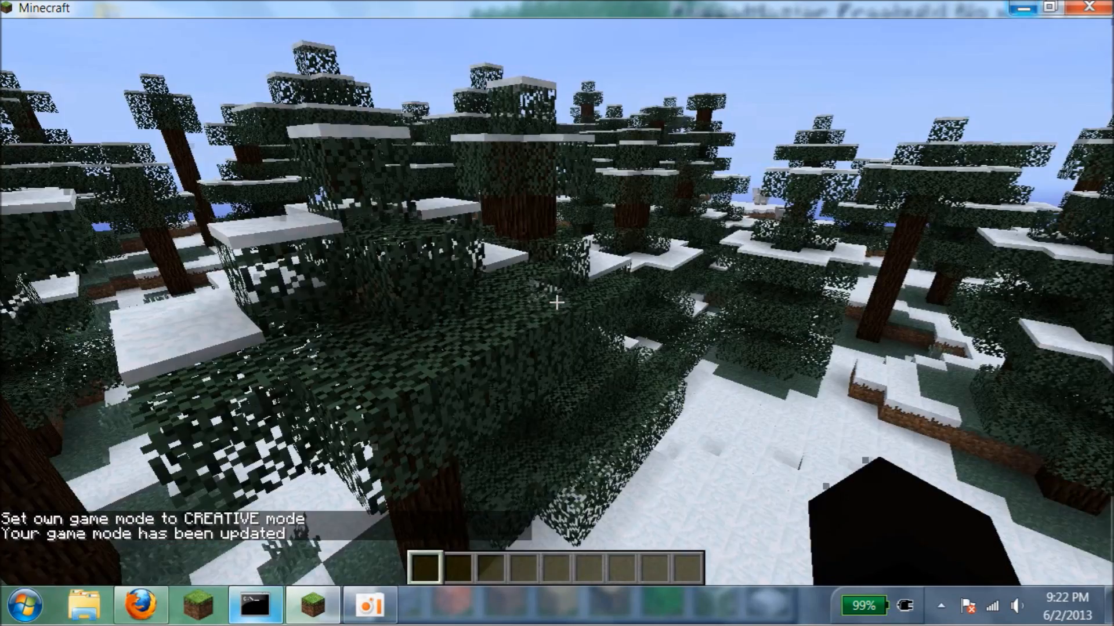
pyautogui.moveTo(557, 301)
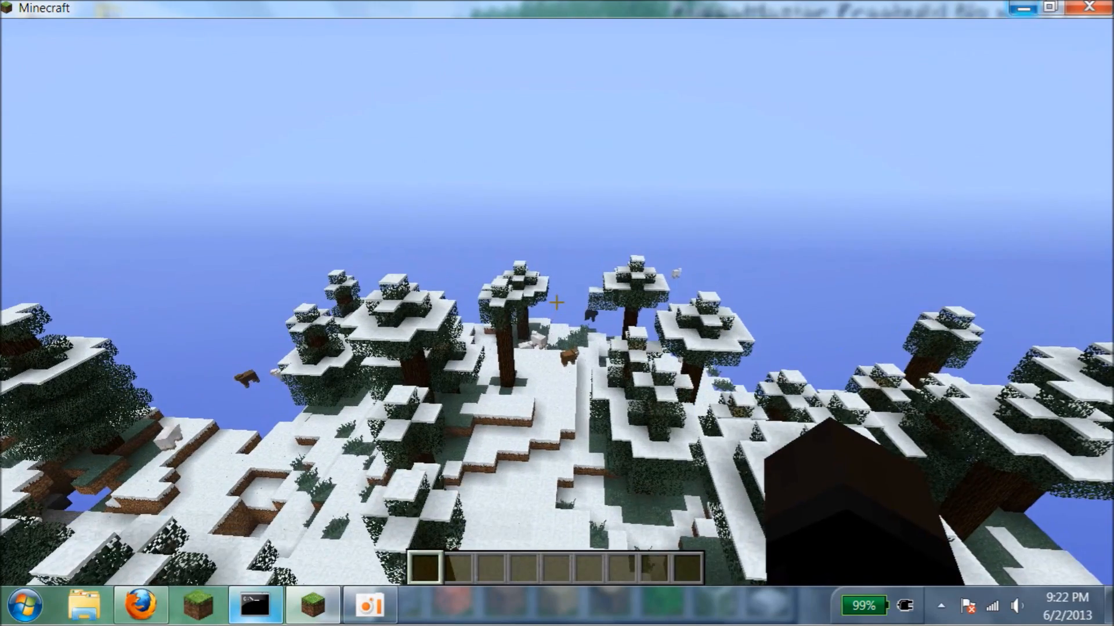
pyautogui.moveTo(557, 312)
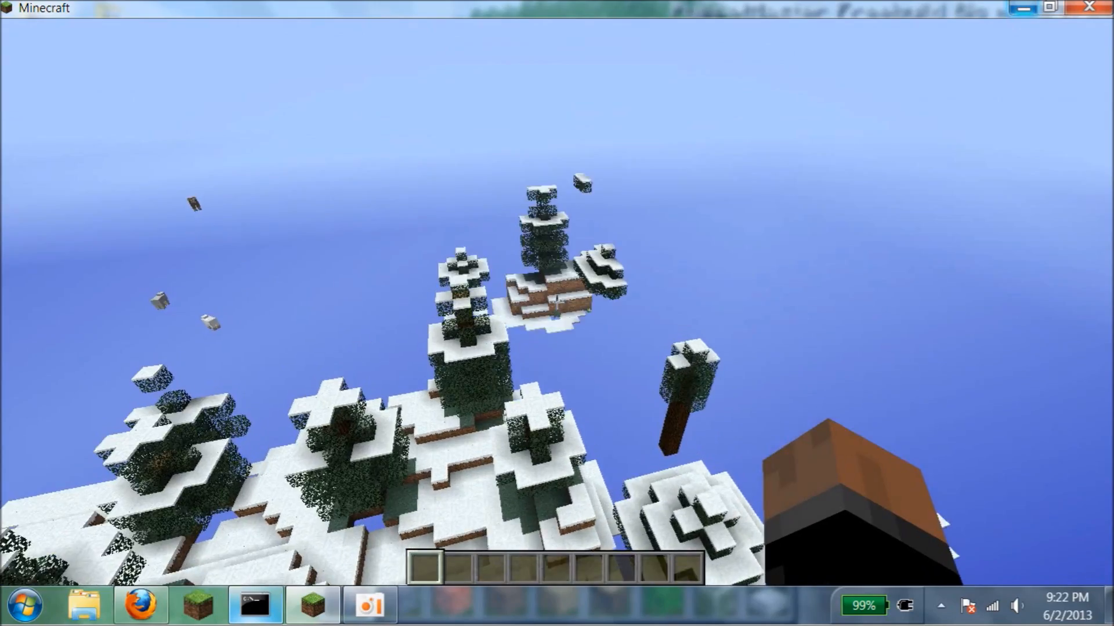
# Pause with Esc and return to the game while CTF-MAP_island loads.
pyautogui.press('Escape')
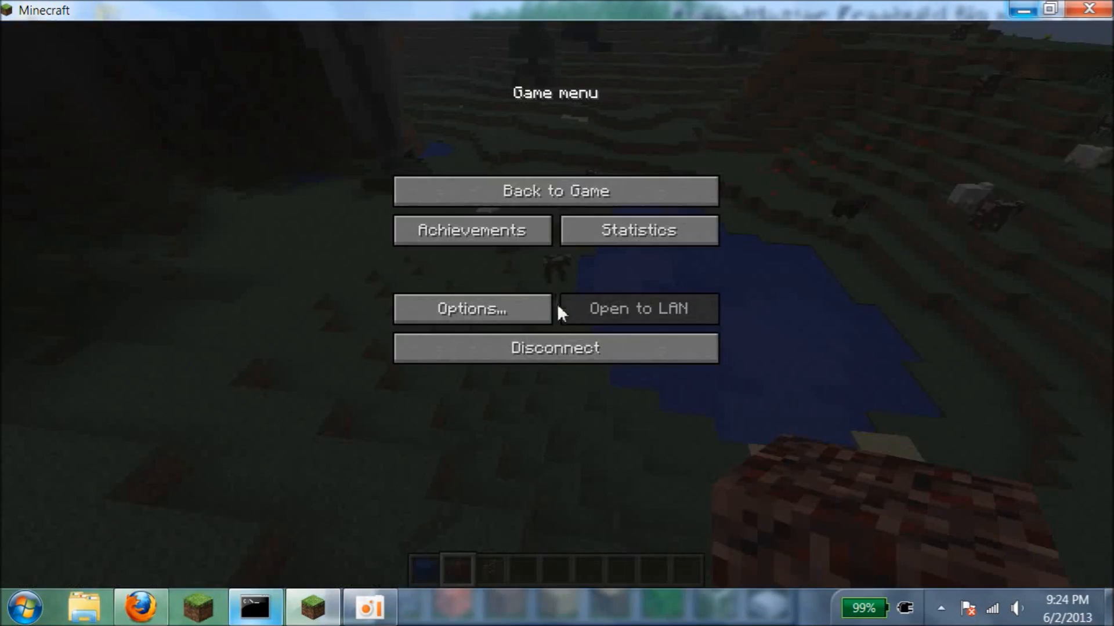
pyautogui.click(554, 190)
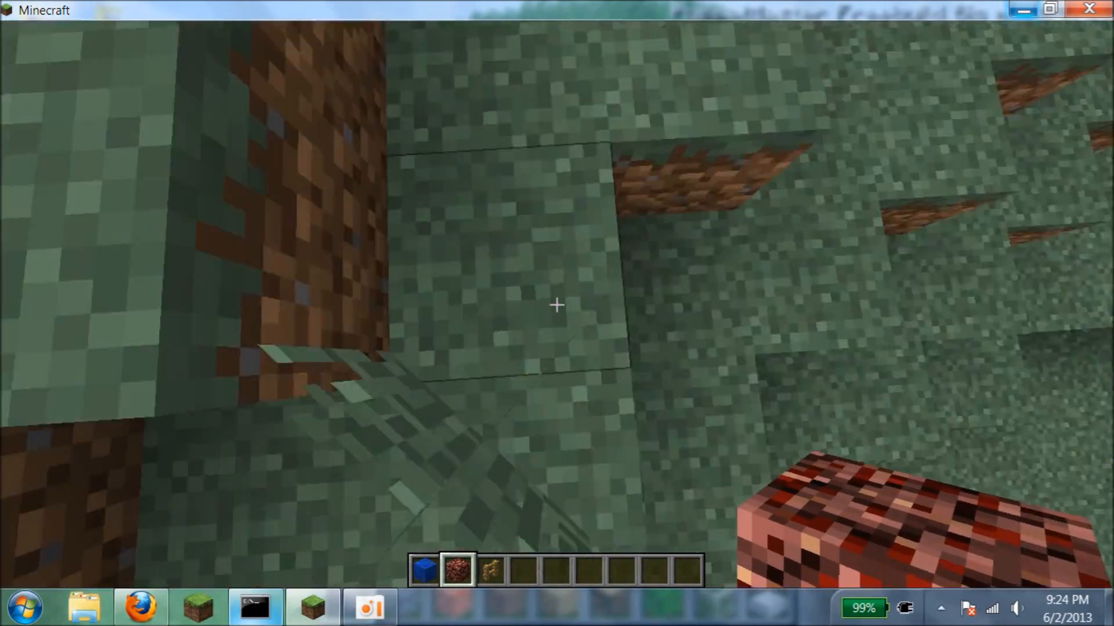
pyautogui.moveTo(556, 306)
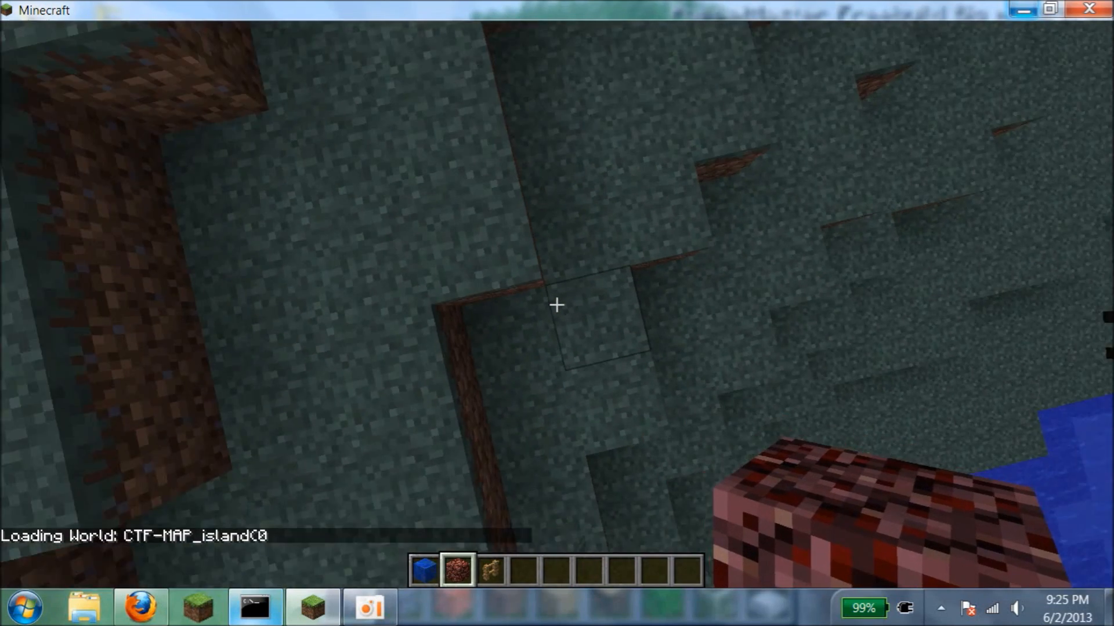
# Search the creative inventory for lapis and netherrack to restock the hotbar.
pyautogui.press('e')
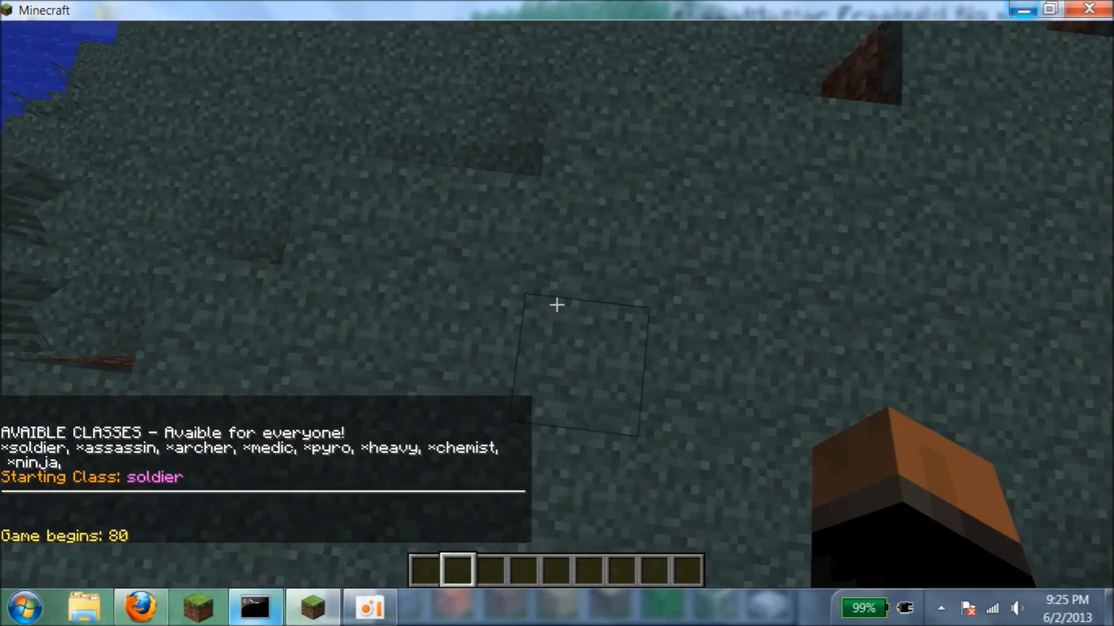
pyautogui.click(513, 174)
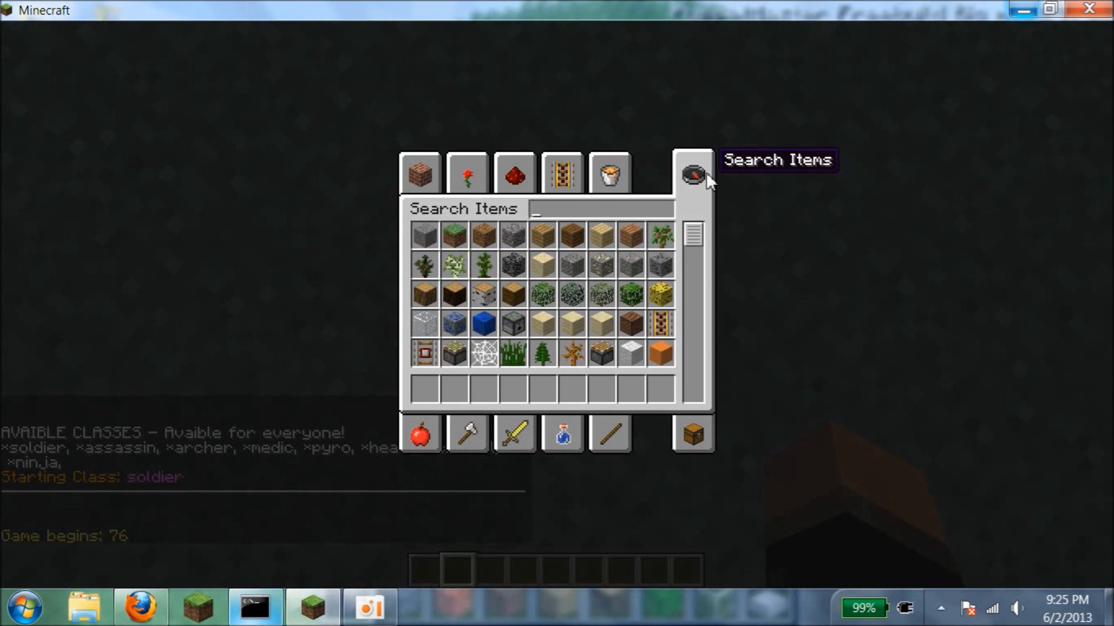
pyautogui.write('lap')
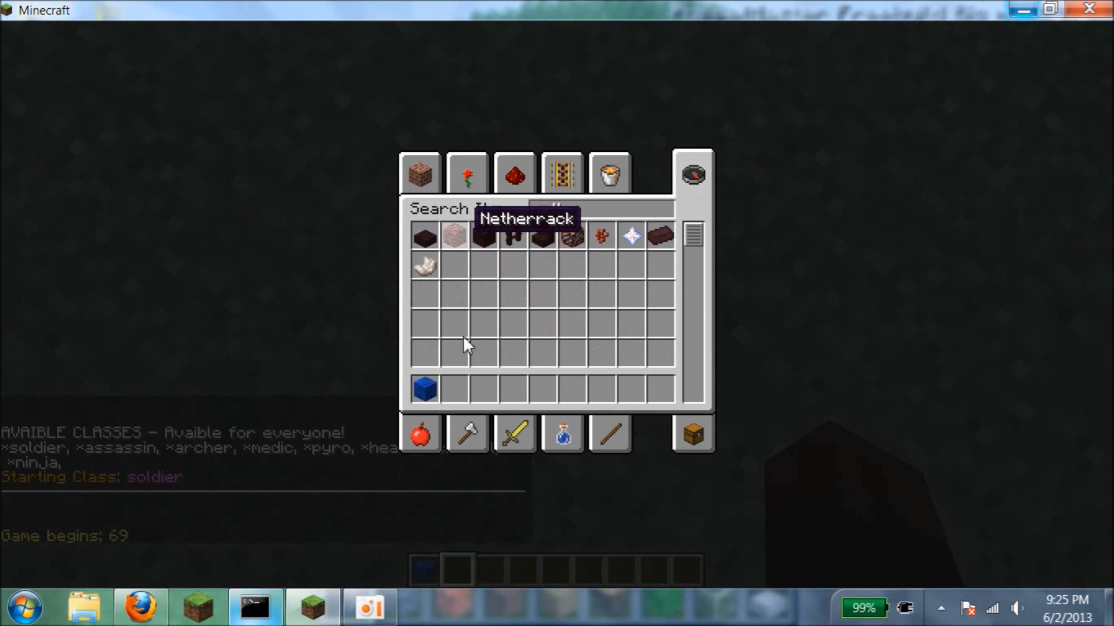
pyautogui.write('neth')
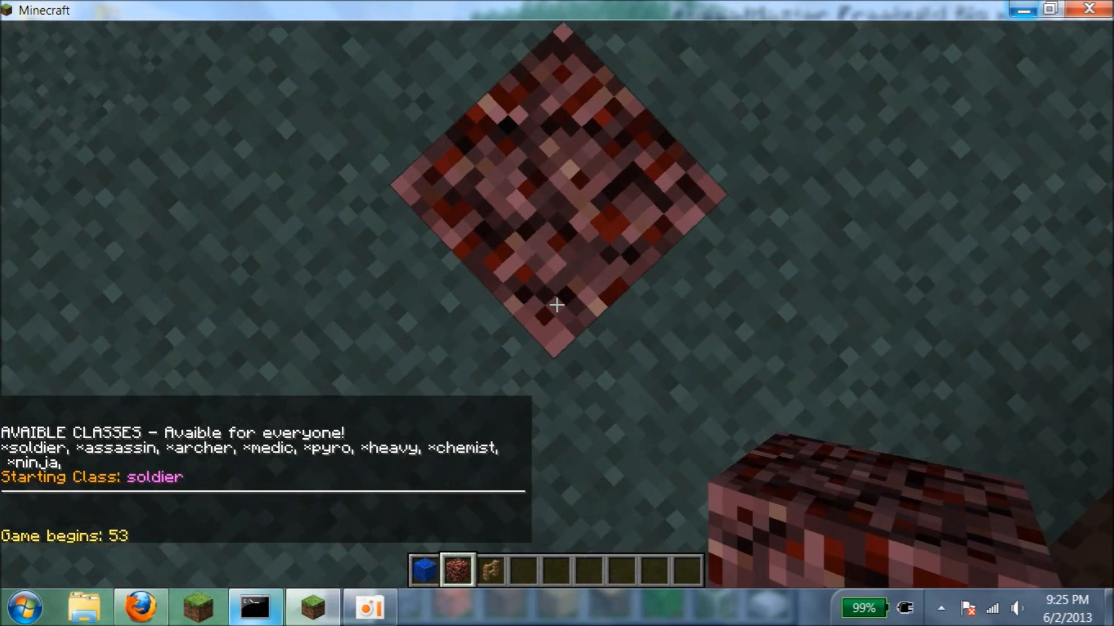
# Select hotbar slot 3 and place a lapis block on the valley floor.
pyautogui.press('3')
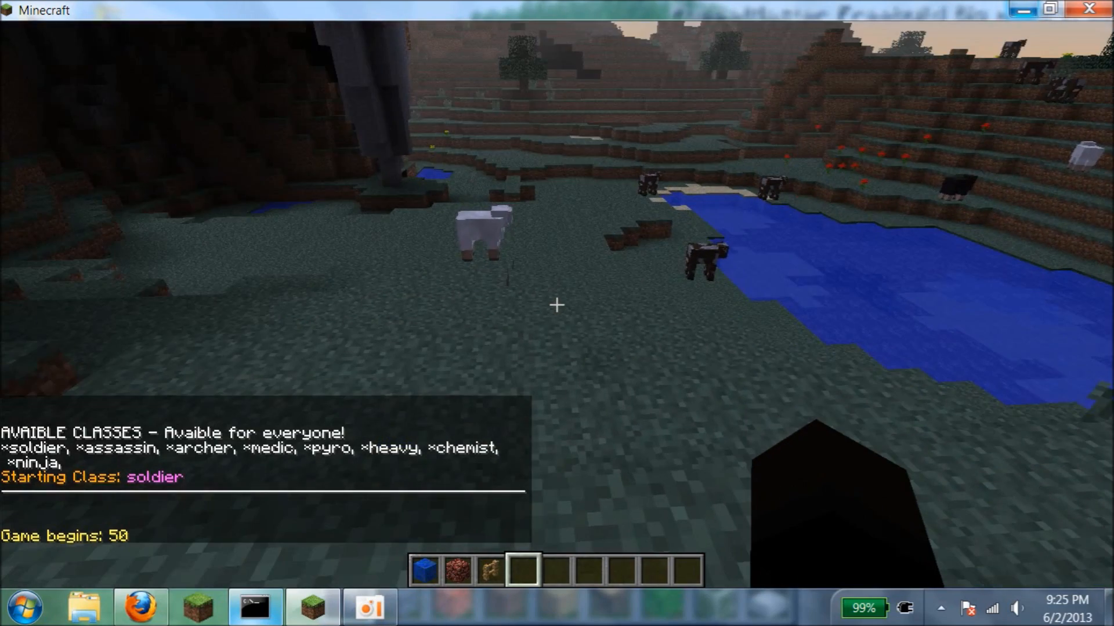
pyautogui.moveTo(557, 306)
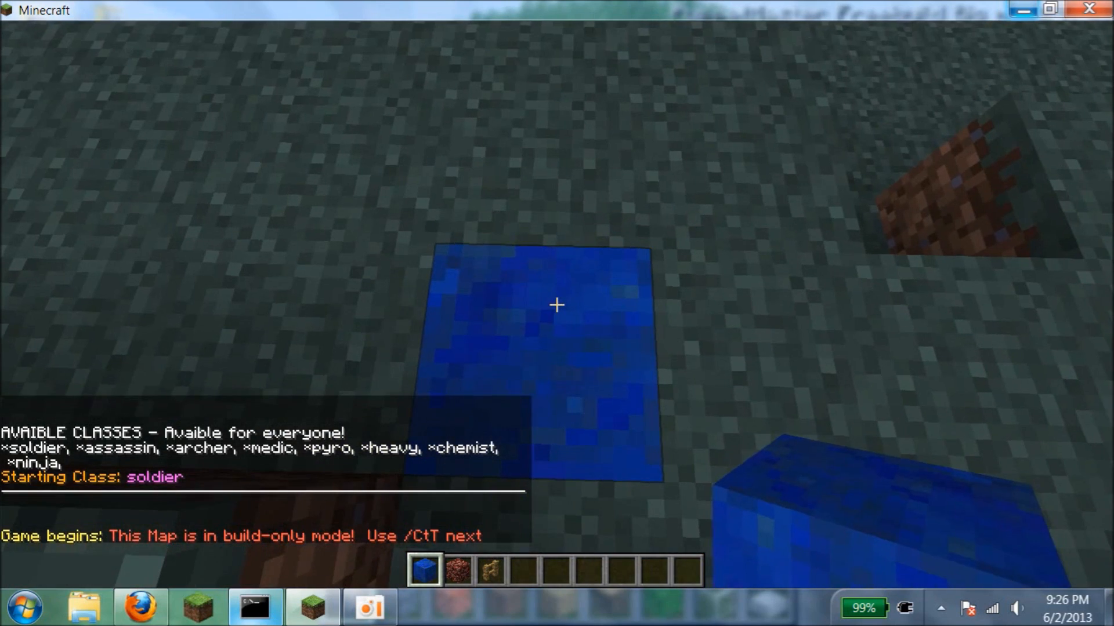
# Set team B's spawn point at the player's position with /ctf set Spawn.
pyautogui.press('/')
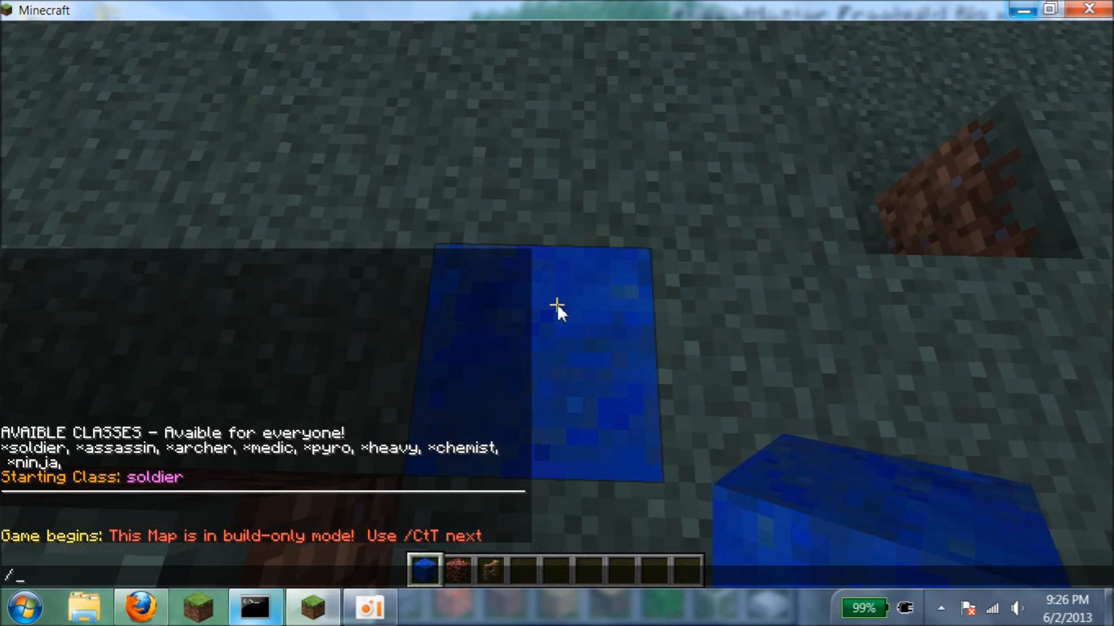
pyautogui.write('ctf set')
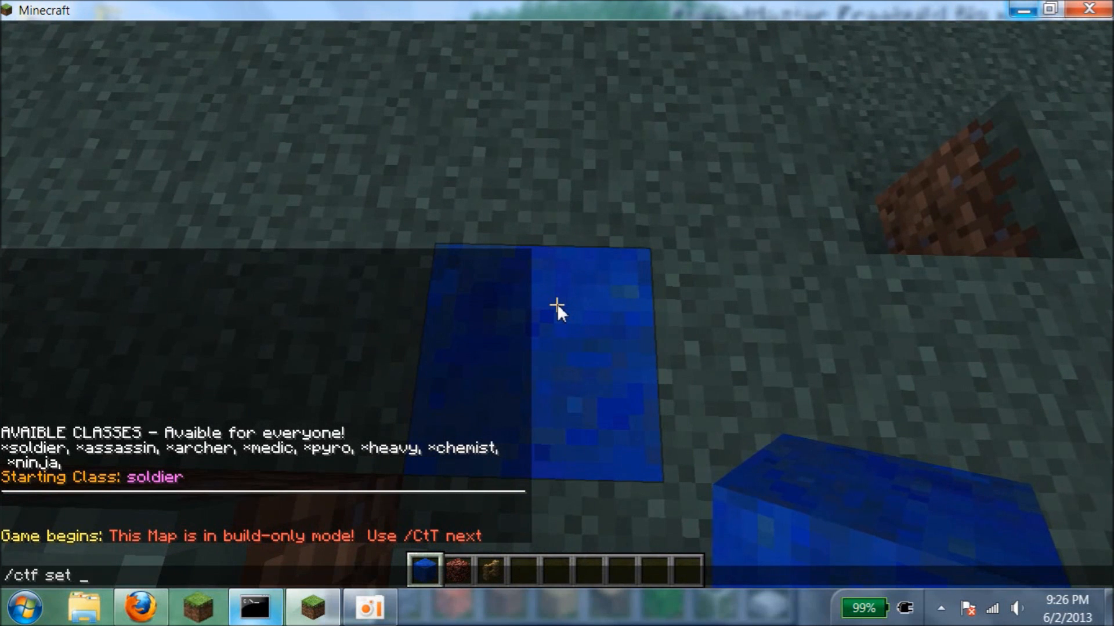
pyautogui.write('Spawn')
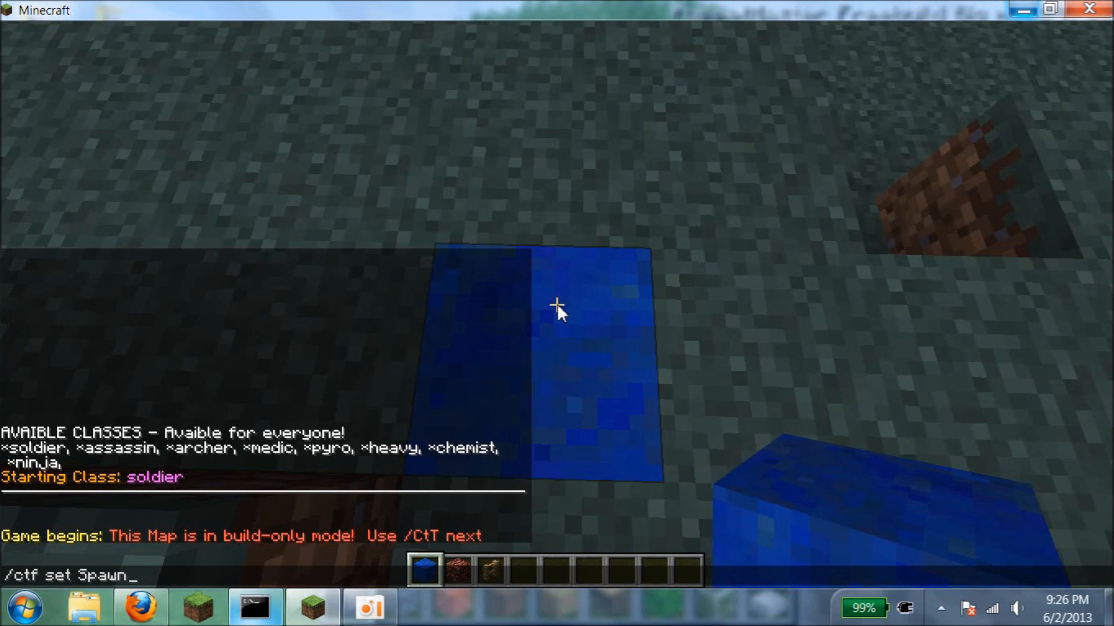
pyautogui.write('B')
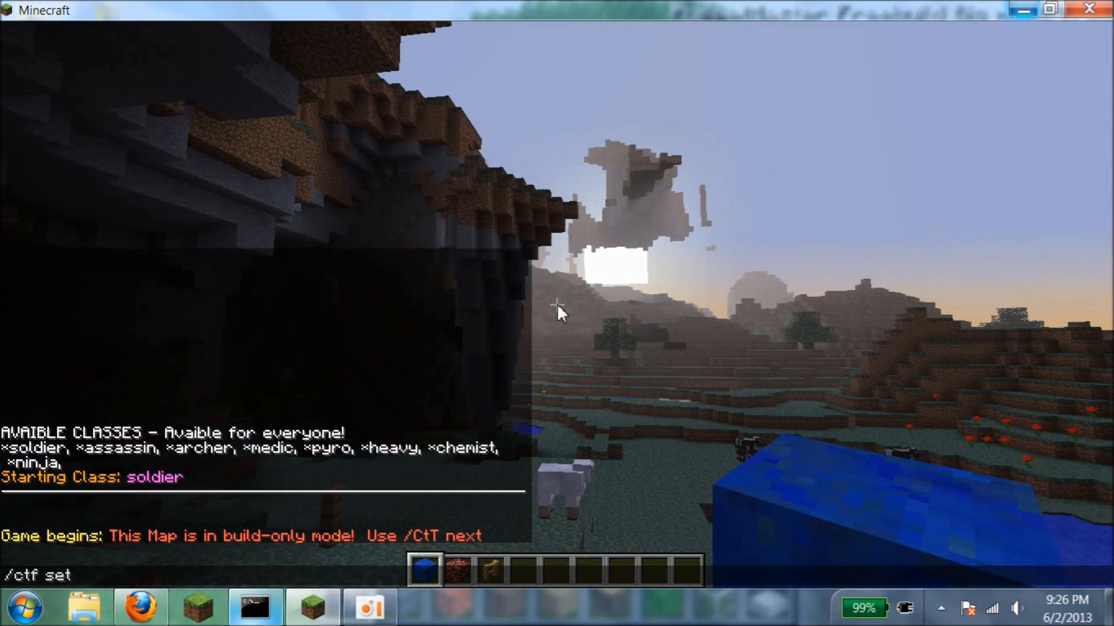
pyautogui.write('Spawn')
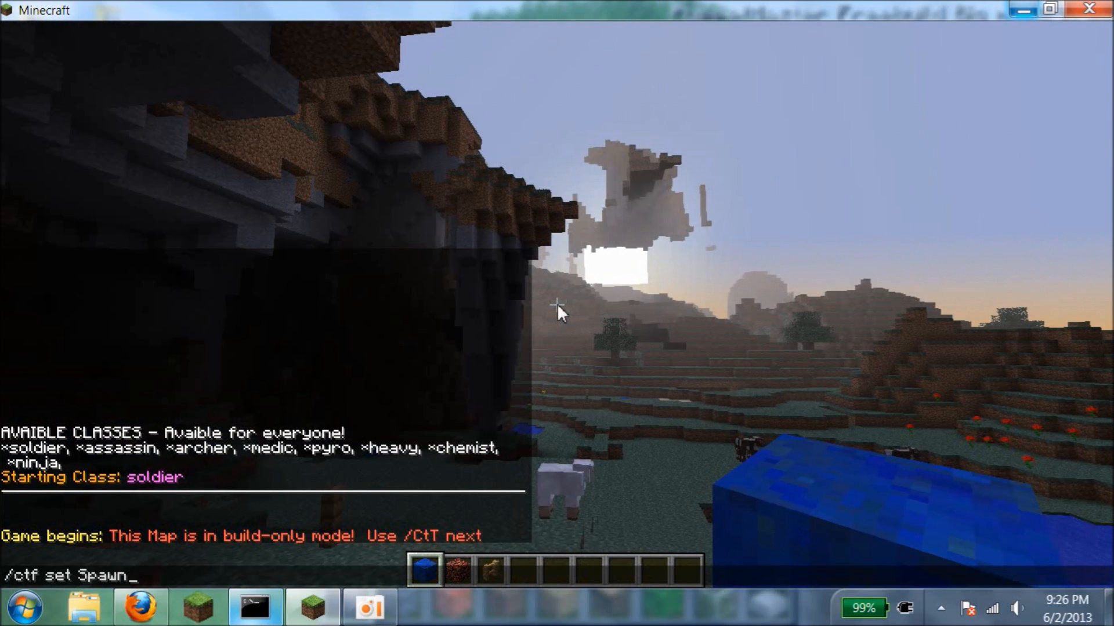
pyautogui.press('enter')
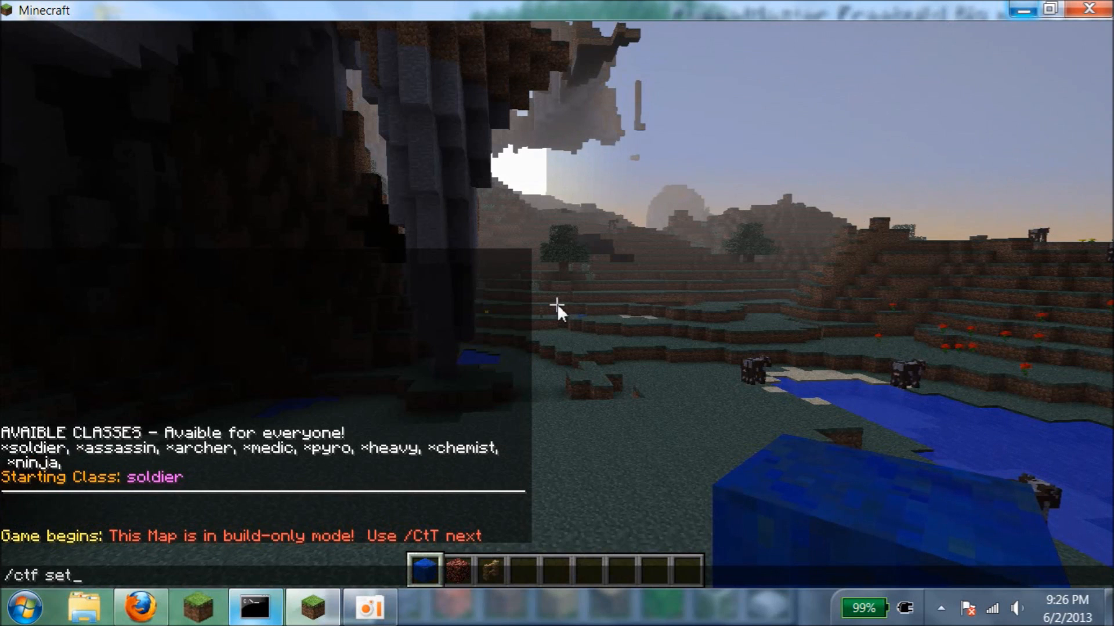
# Mark team A's flag location with /ctf set Flag A, then begin another /ctf set.
pyautogui.write('Falg')
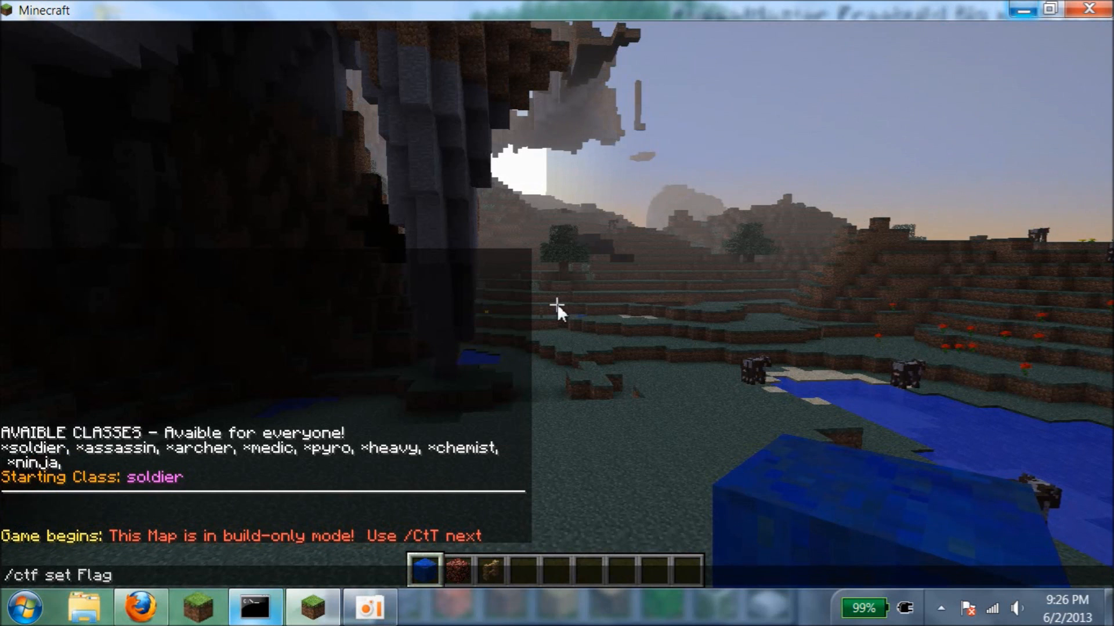
pyautogui.write('A')
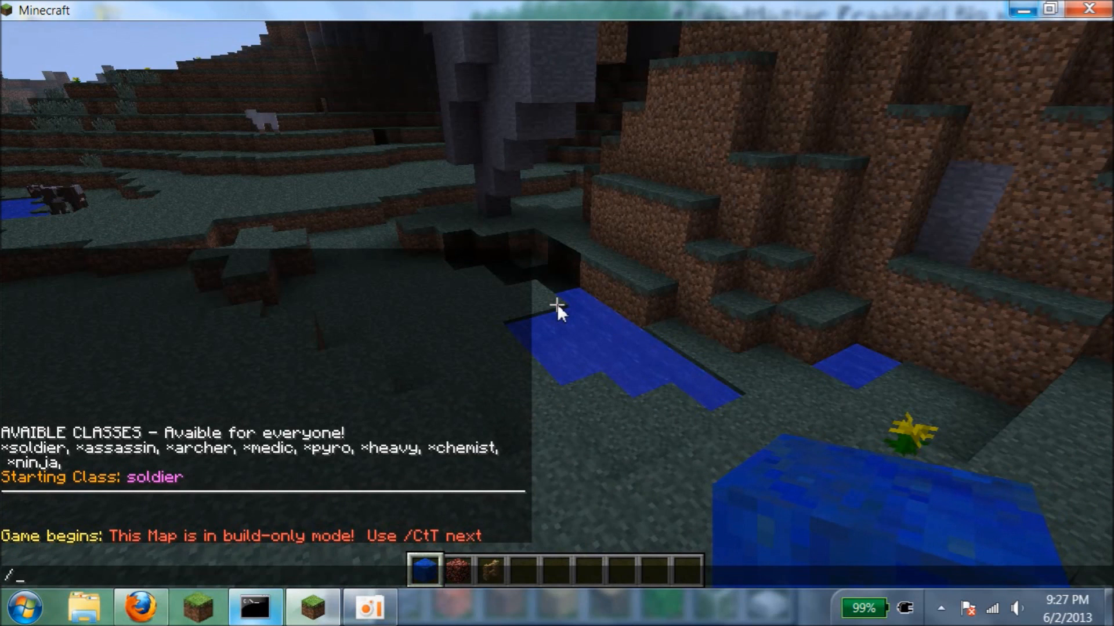
pyautogui.write('ctf se')
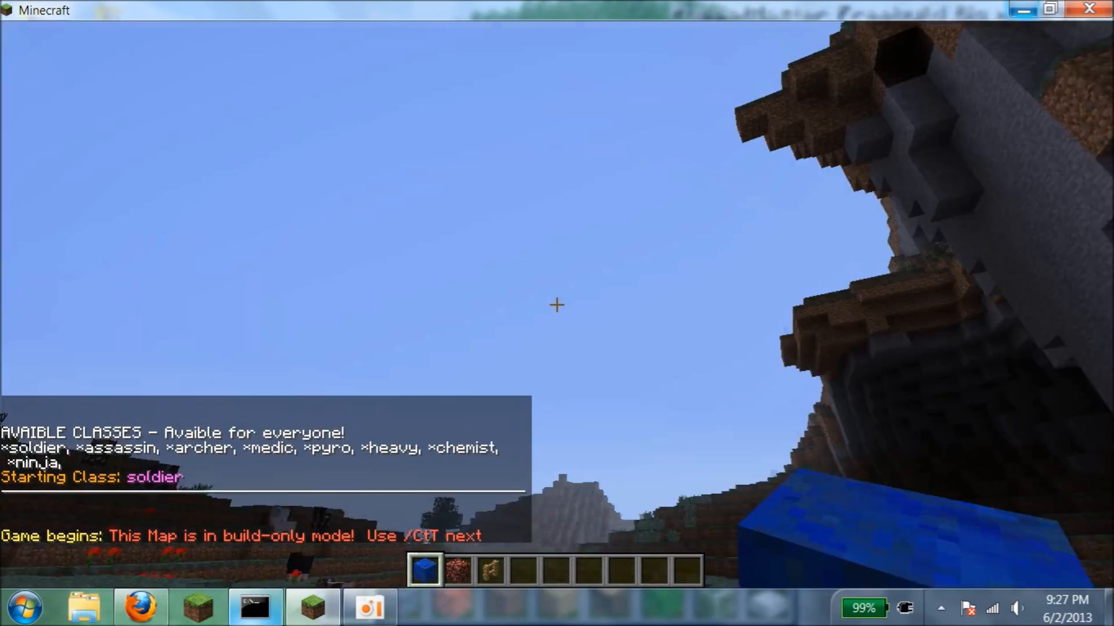
pyautogui.moveTo(556, 306)
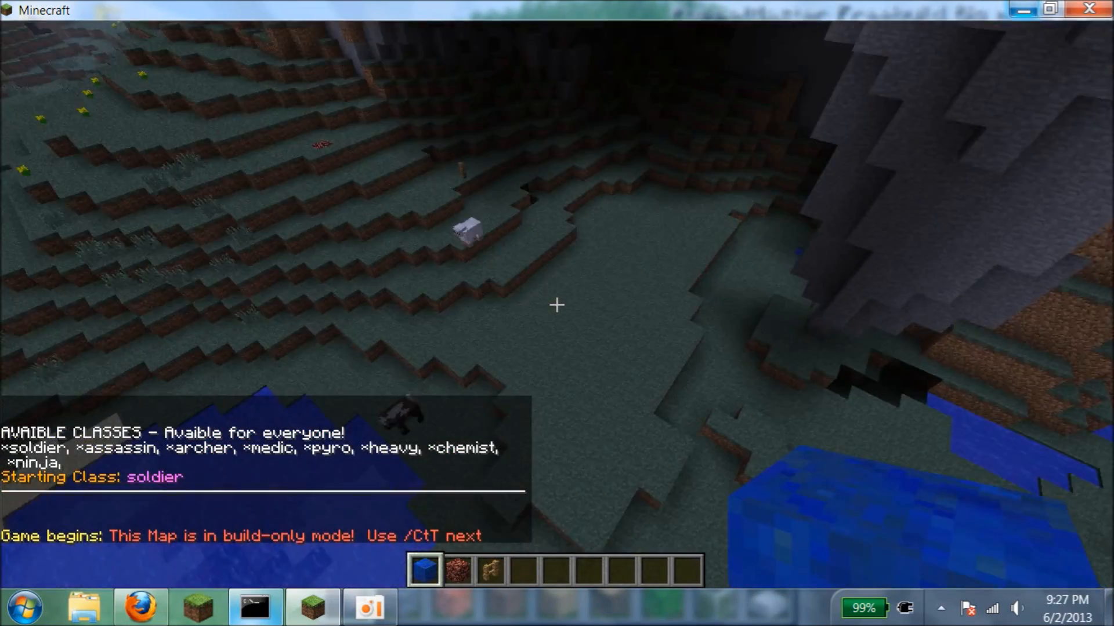
pyautogui.moveTo(557, 305)
pyautogui.write('/')
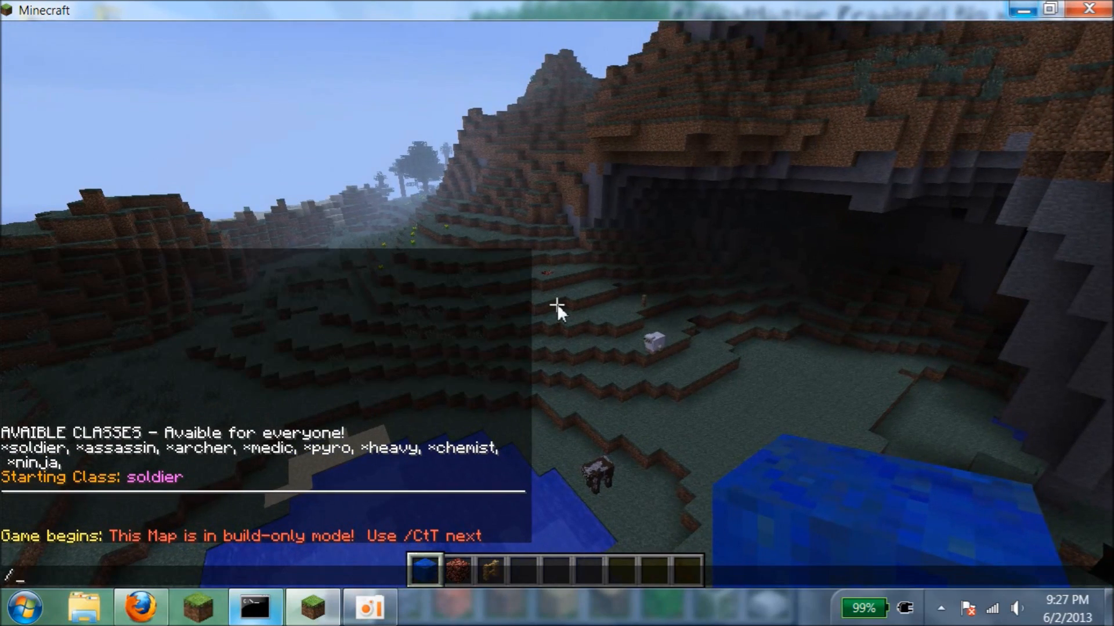
# Advance the map stage with /ctf next, then start a /gamemode command.
pyautogui.write('ctf ne')
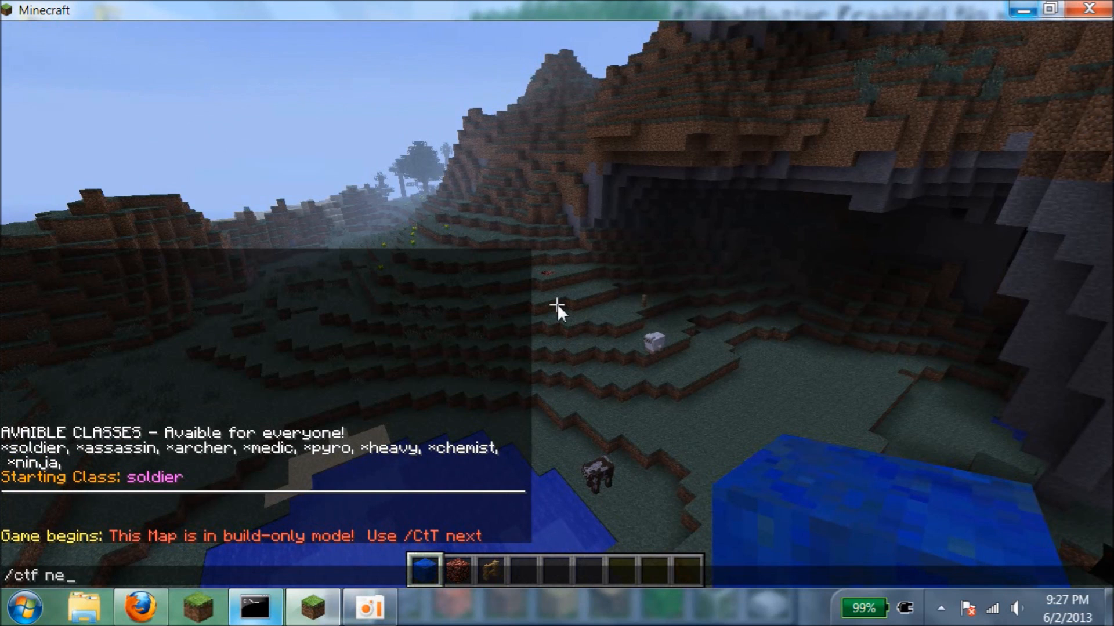
pyautogui.press('enter')
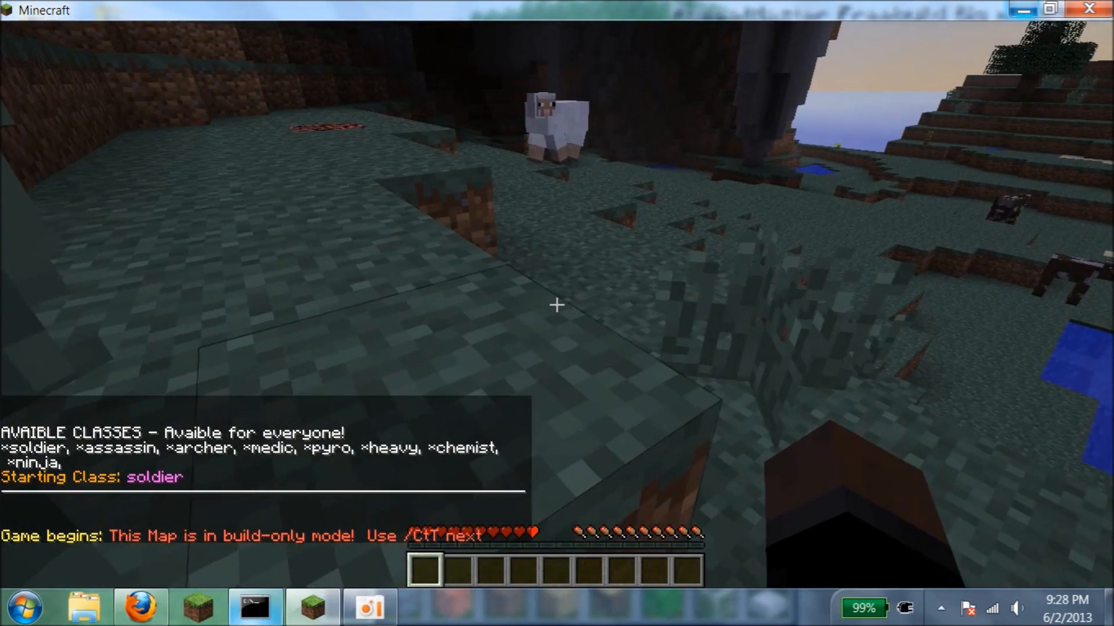
pyautogui.write('/gamem')
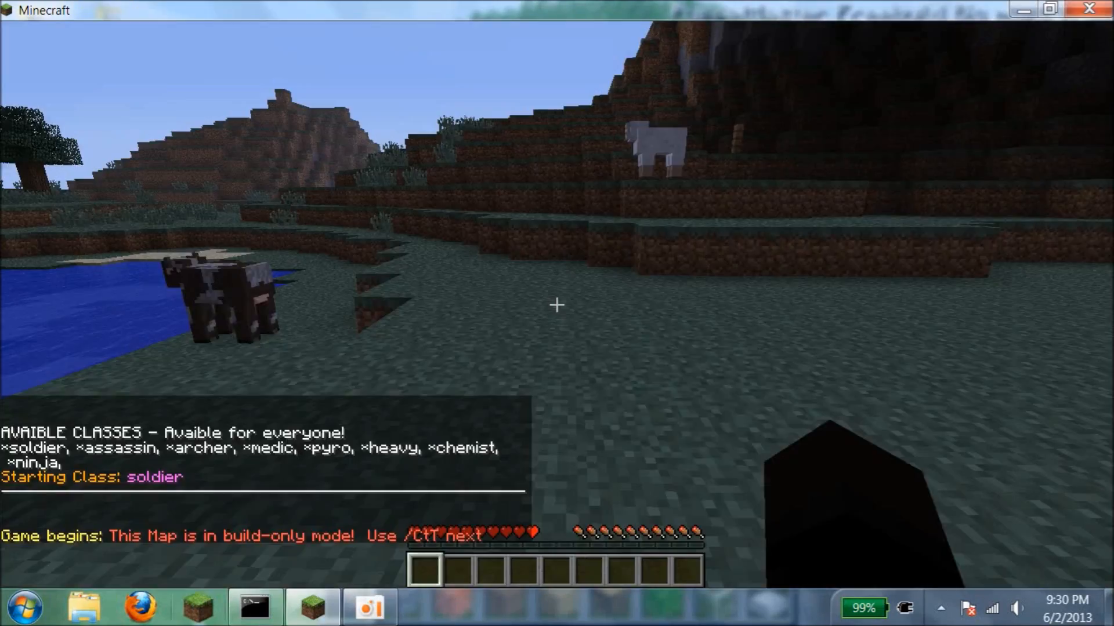
pyautogui.moveTo(557, 306)
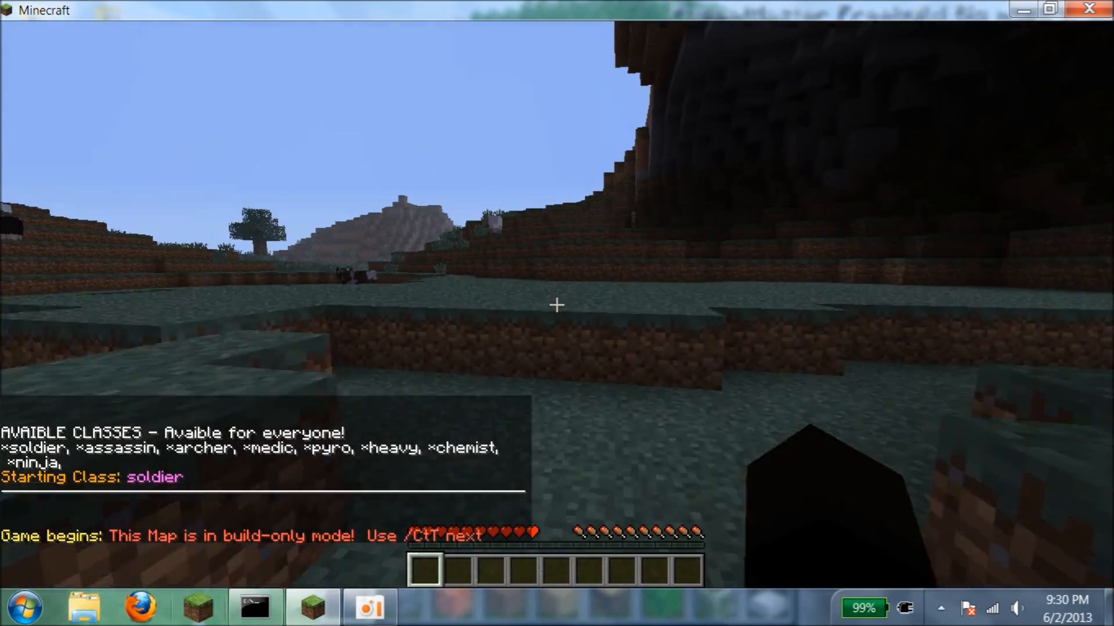
pyautogui.moveTo(556, 306)
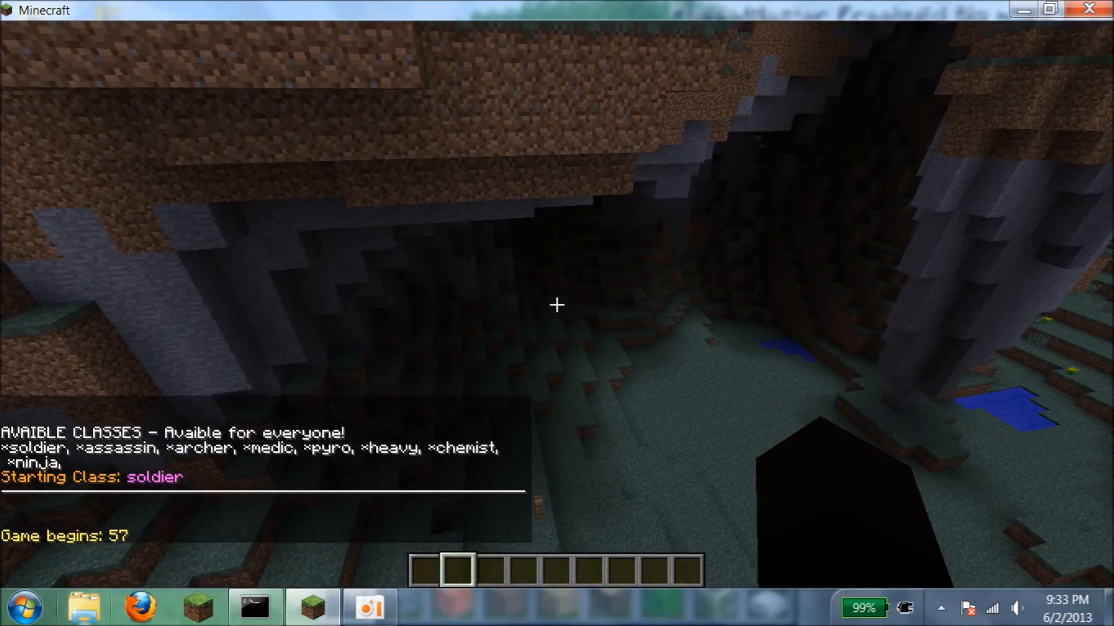
pyautogui.moveTo(557, 306)
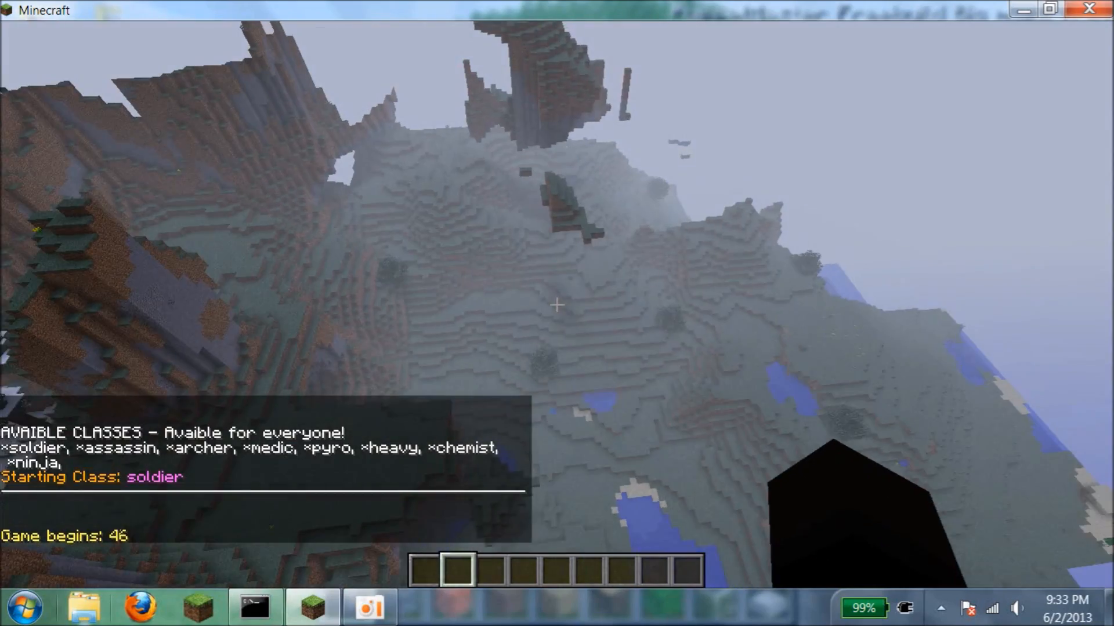
pyautogui.moveTo(557, 304)
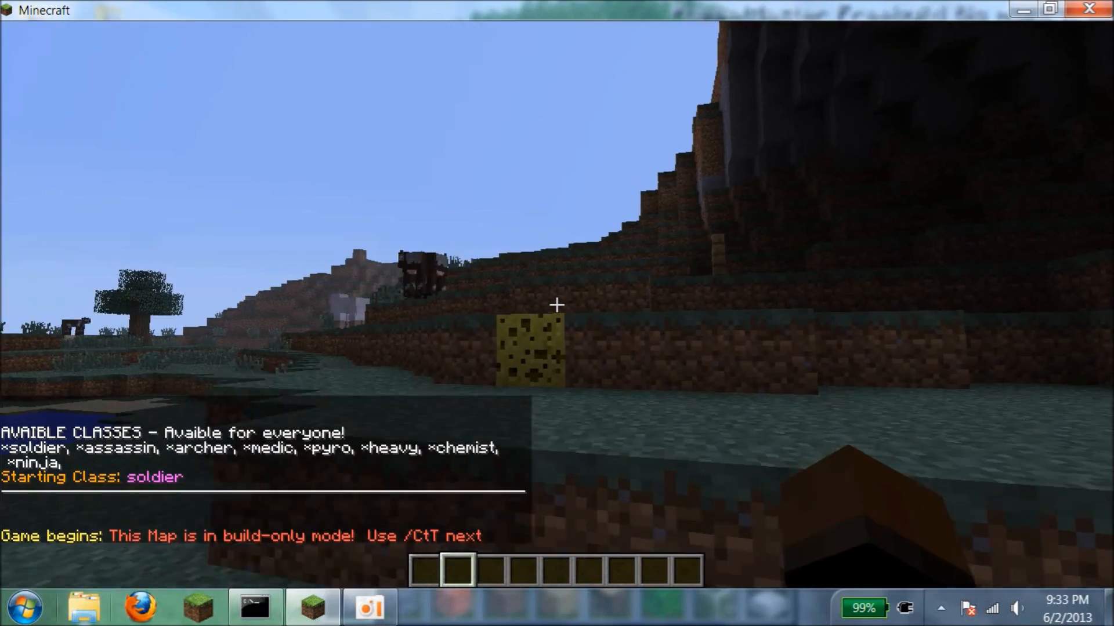
pyautogui.moveTo(557, 306)
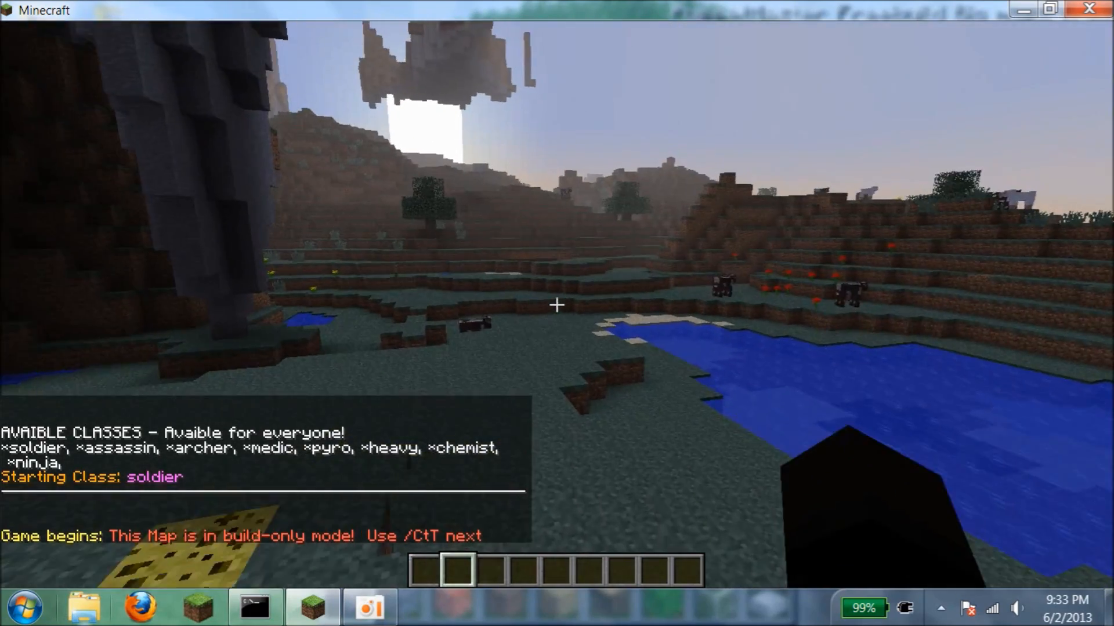
pyautogui.moveTo(556, 306)
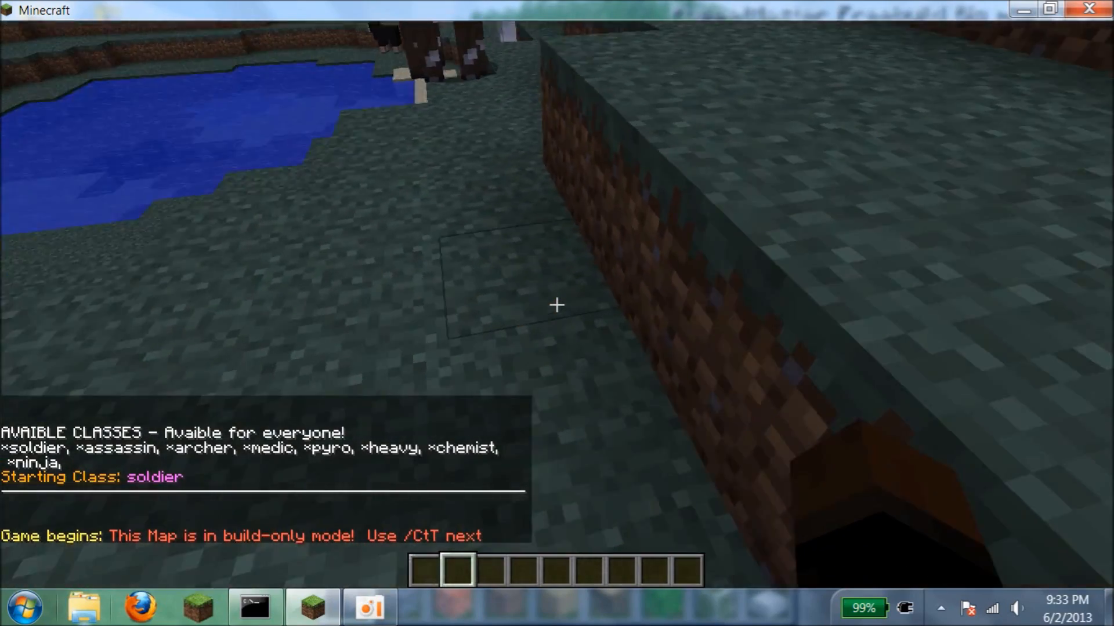
pyautogui.moveTo(557, 305)
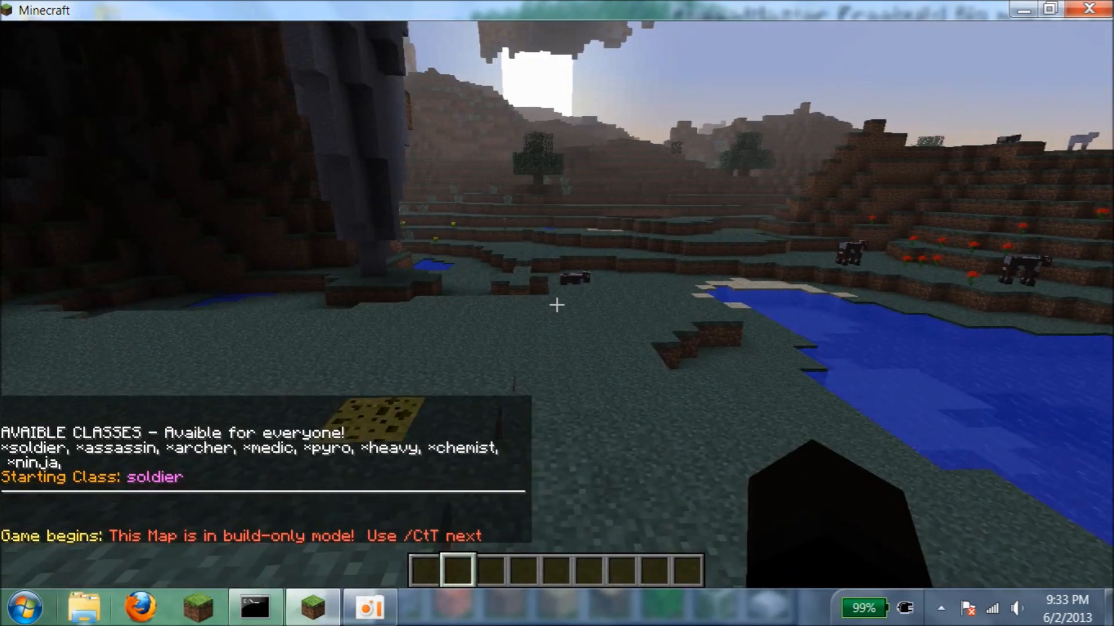